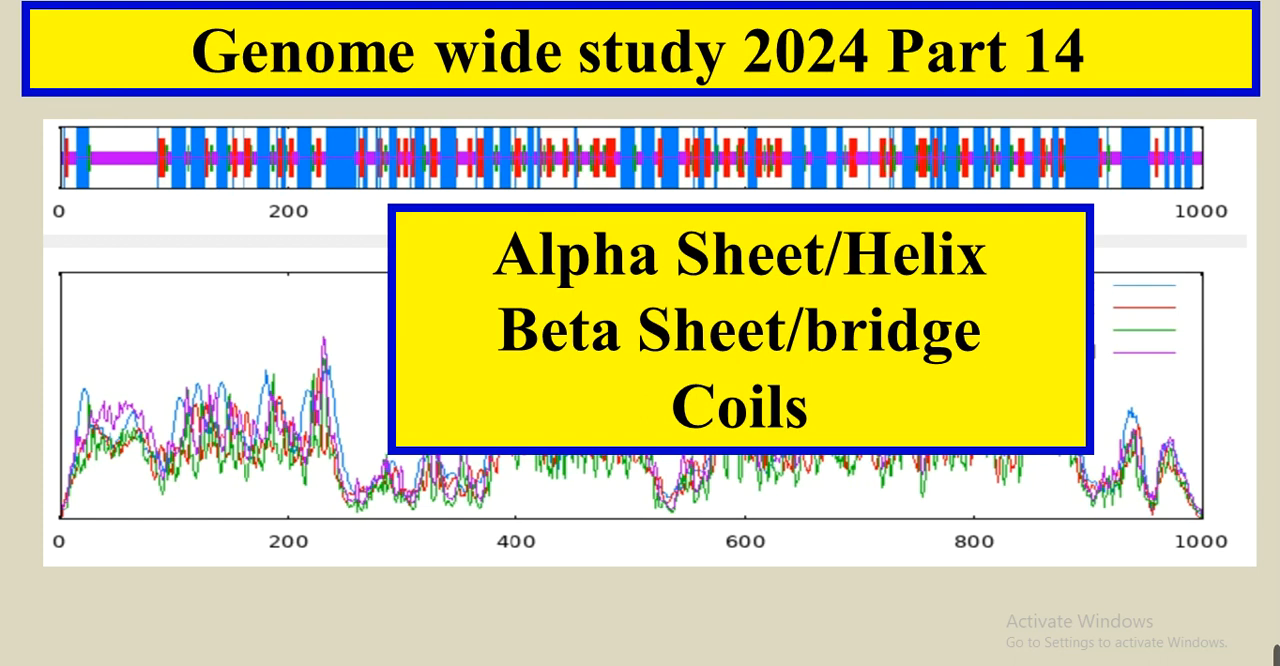
{"action": "mouse_move", "coordinate": [1238, 620]}
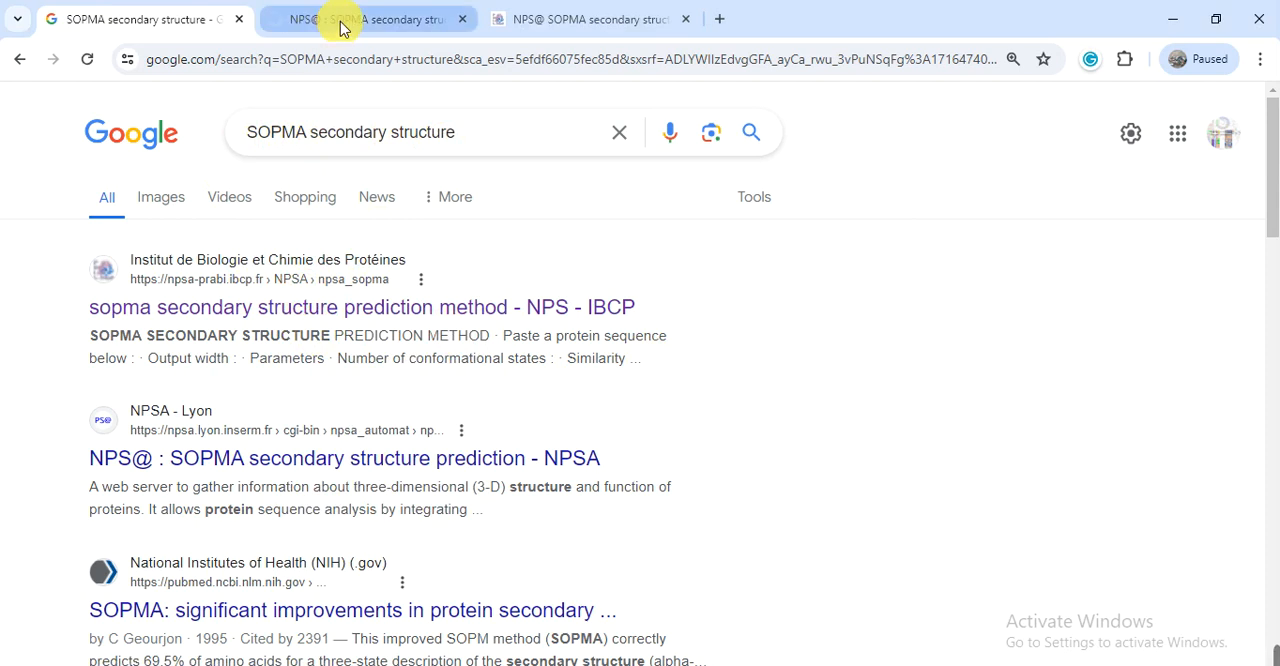
- Switch to the NPS@ SOPMA secondary structure prediction page
{"action": "left_click", "coordinate": [370, 19]}
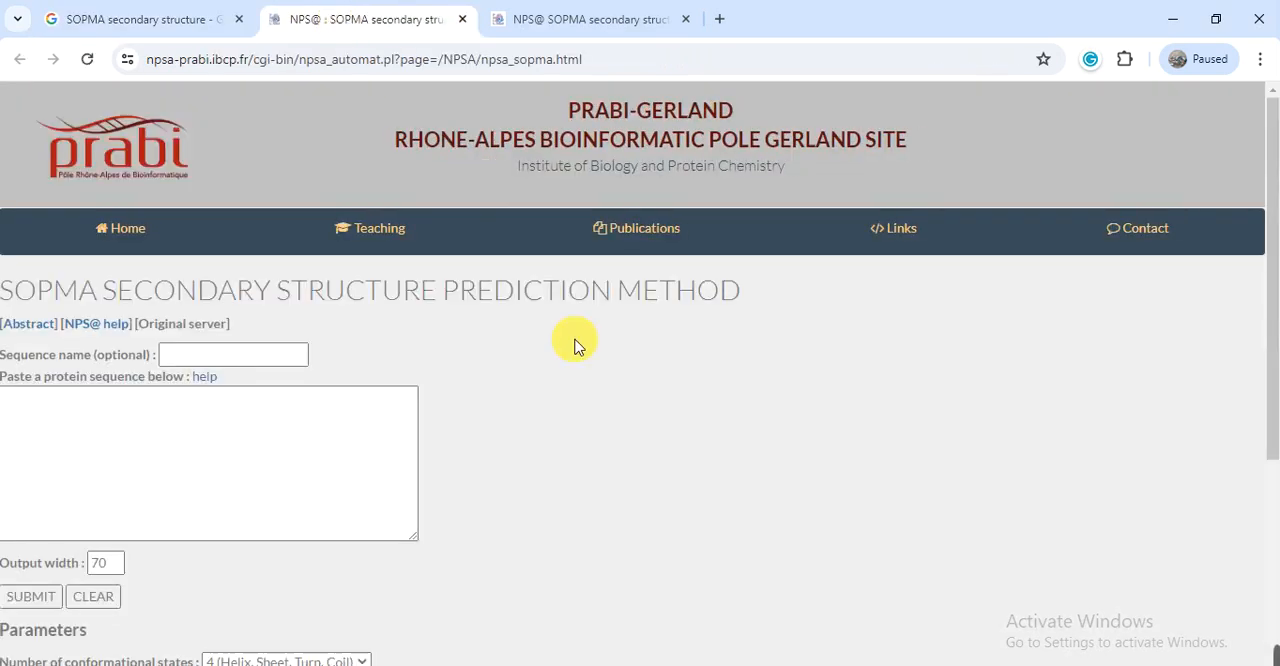
{"action": "mouse_move", "coordinate": [745, 385]}
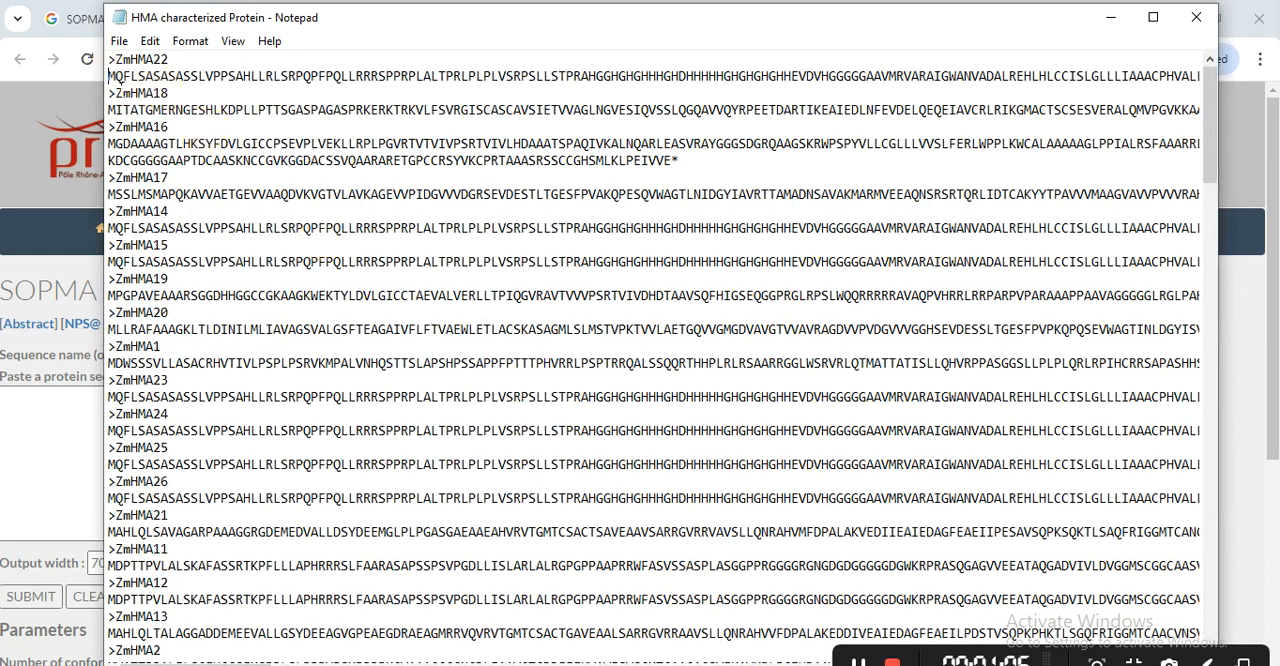
- Select the entire ZmHMA22 protein sequence in the Notepad file
{"action": "double_click", "coordinate": [122, 77]}
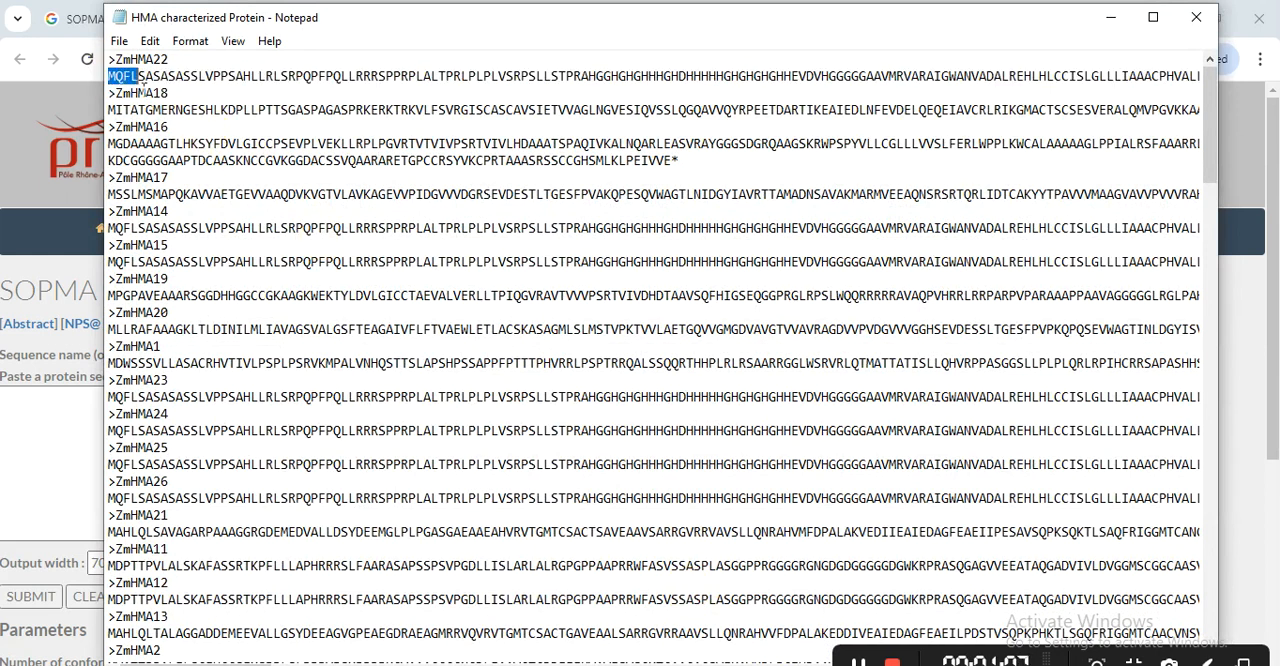
{"action": "left_click_drag", "start_coordinate": [106, 76], "coordinate": [1200, 76]}
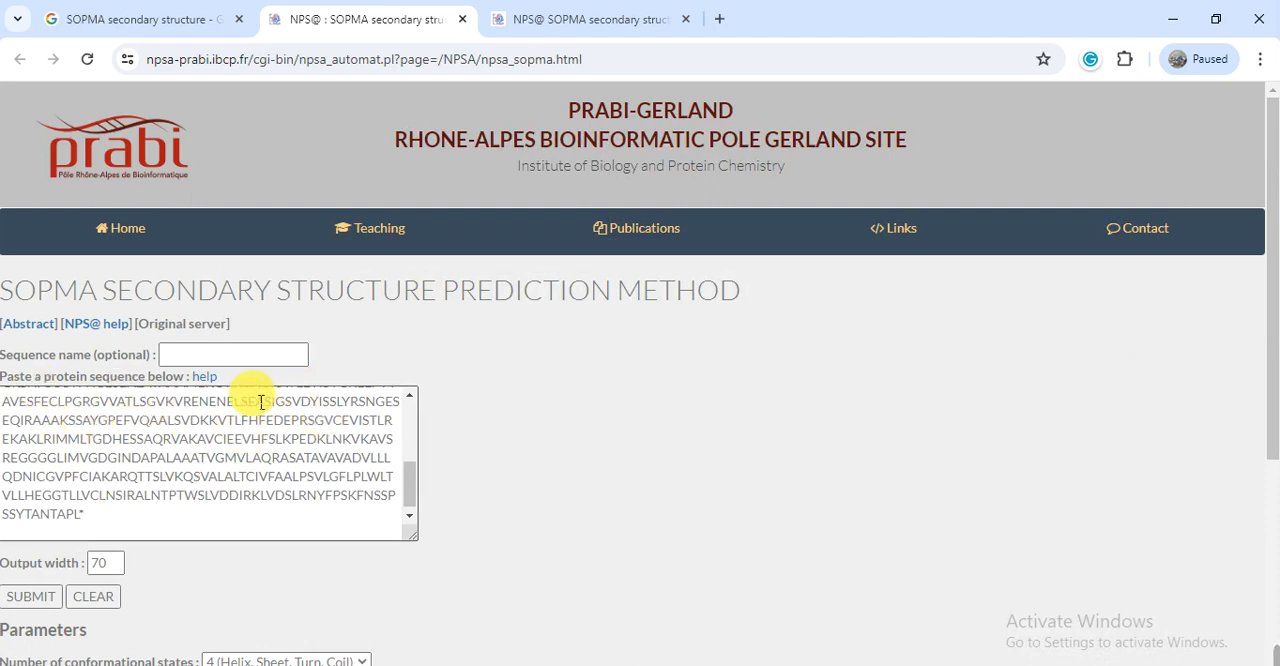
- Scroll to Parameters and open the conformational states dropdown, keeping 4 states
{"action": "scroll", "scroll_direction": "down", "scroll_amount": 3}
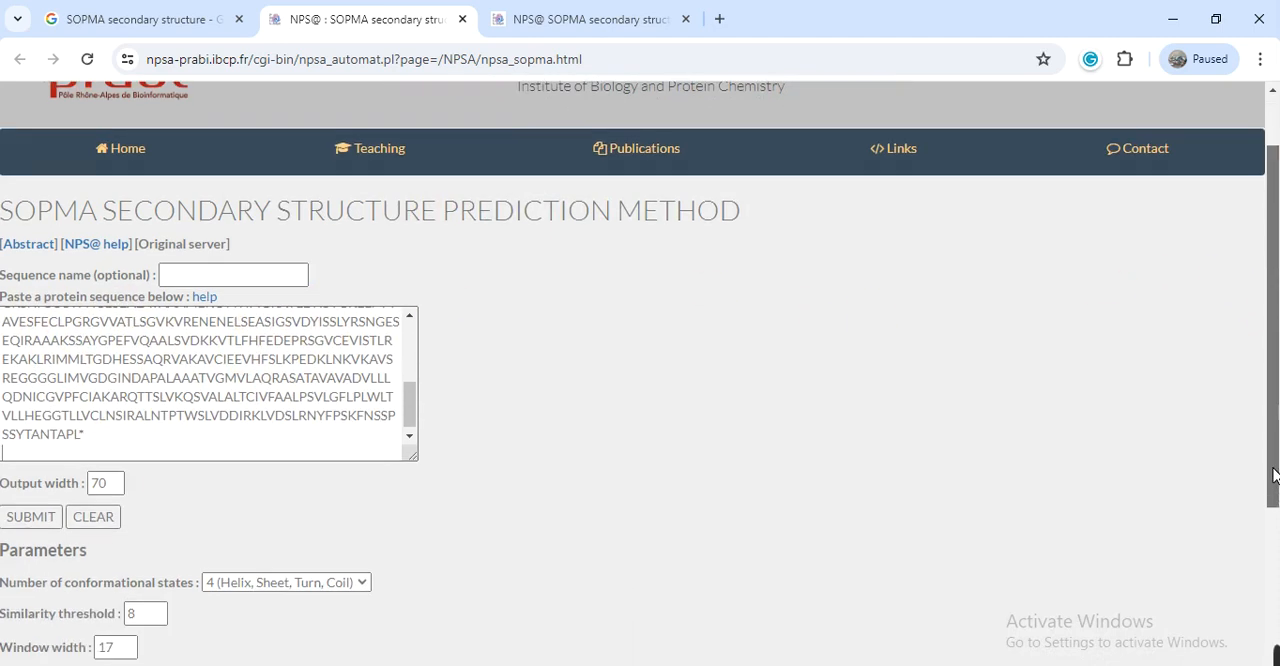
{"action": "scroll", "scroll_direction": "down", "scroll_amount": 3}
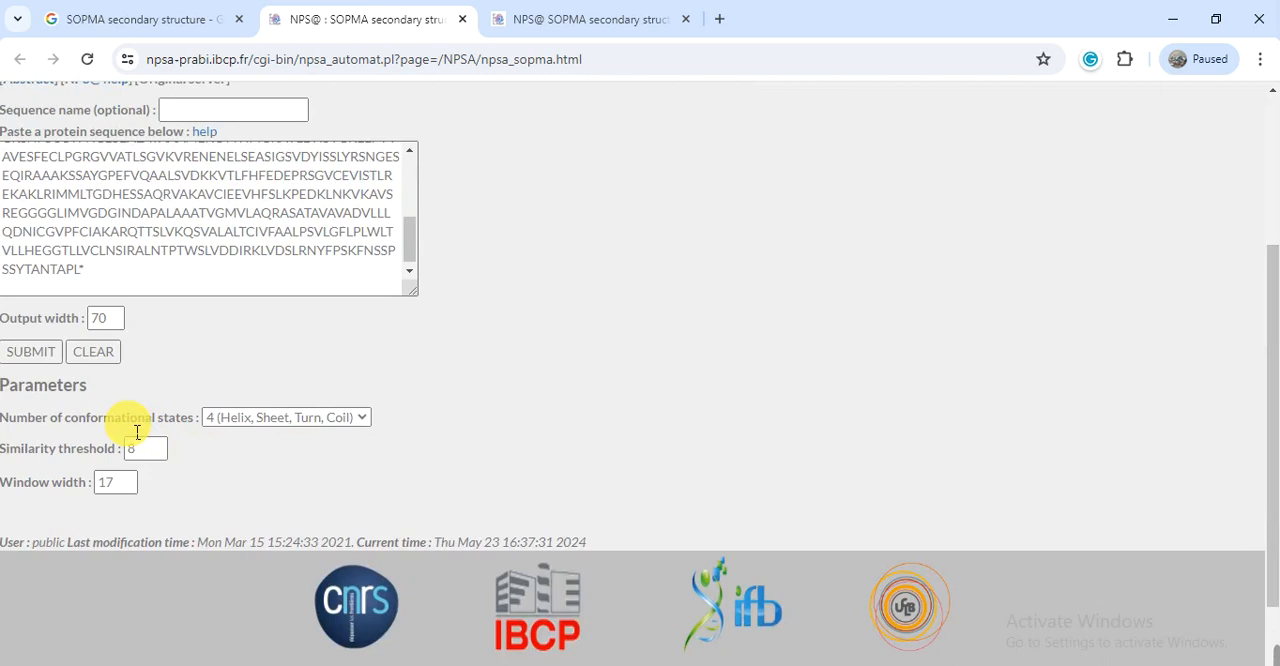
{"action": "mouse_move", "coordinate": [240, 455]}
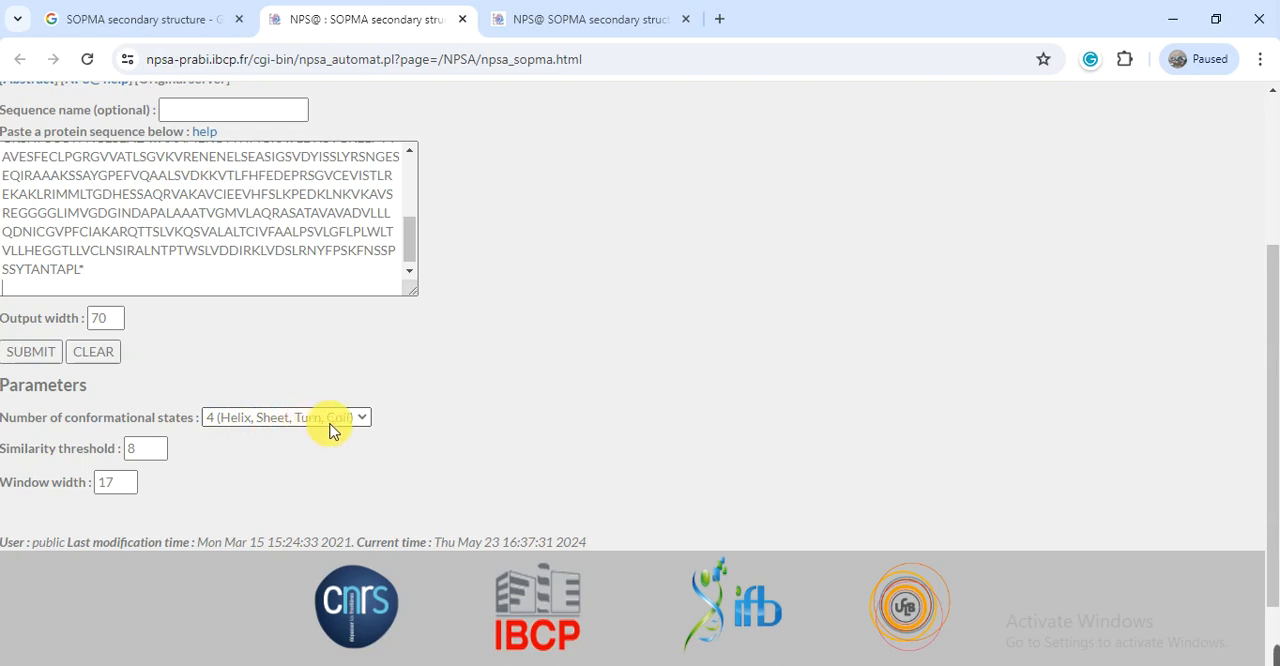
{"action": "left_click", "coordinate": [285, 417]}
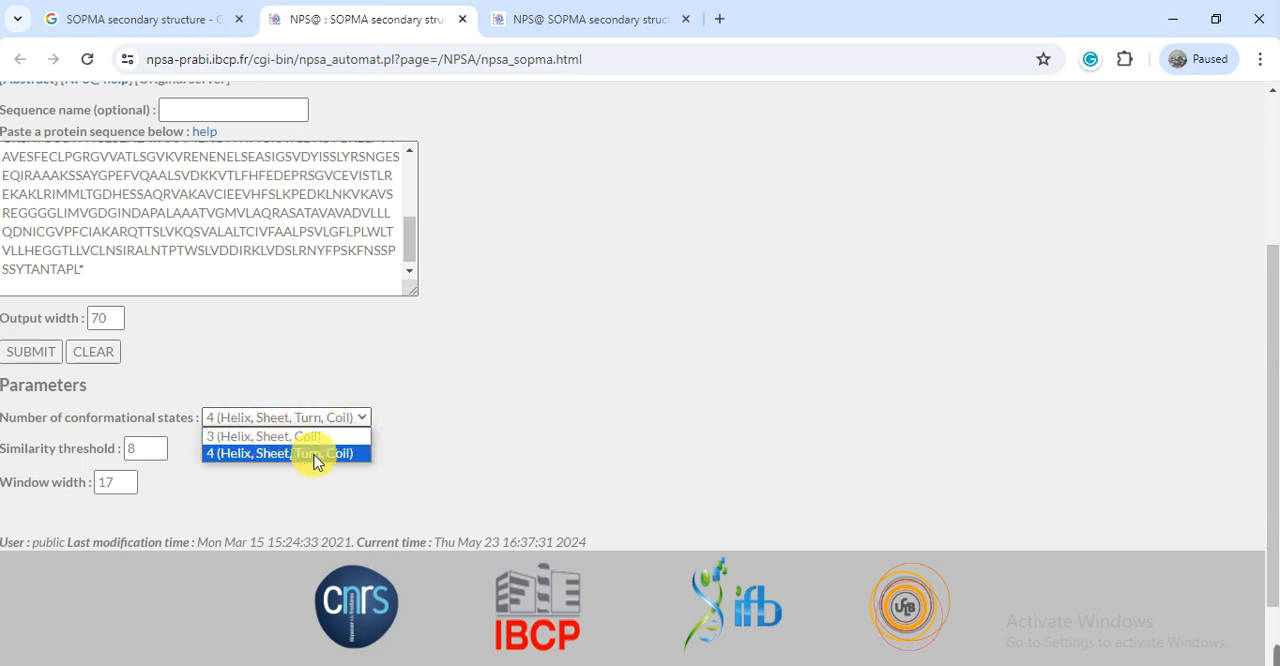
{"action": "mouse_move", "coordinate": [263, 436]}
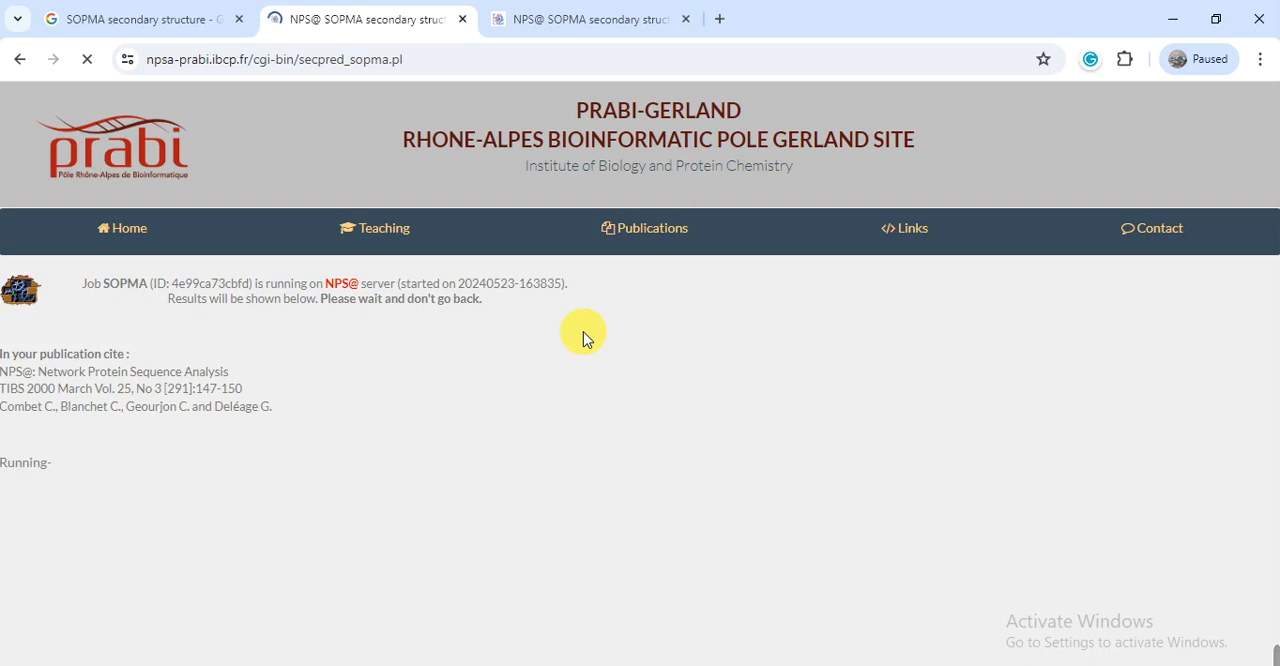
{"action": "mouse_move", "coordinate": [55, 452]}
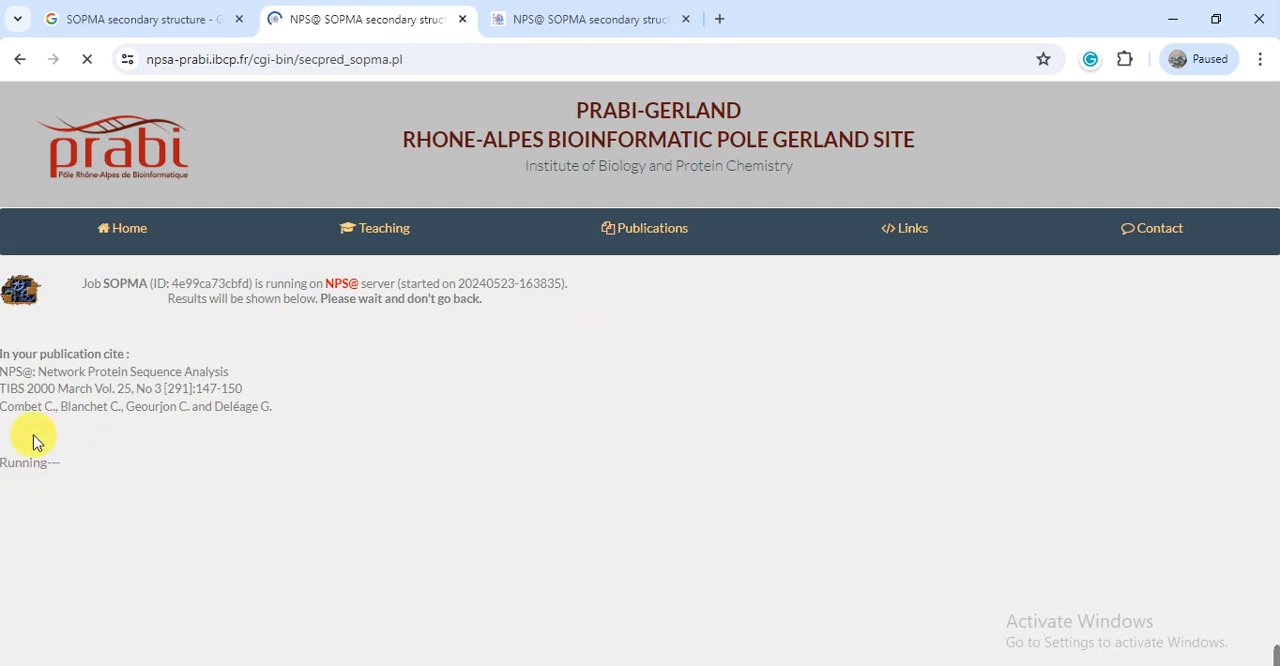
{"action": "mouse_move", "coordinate": [547, 461]}
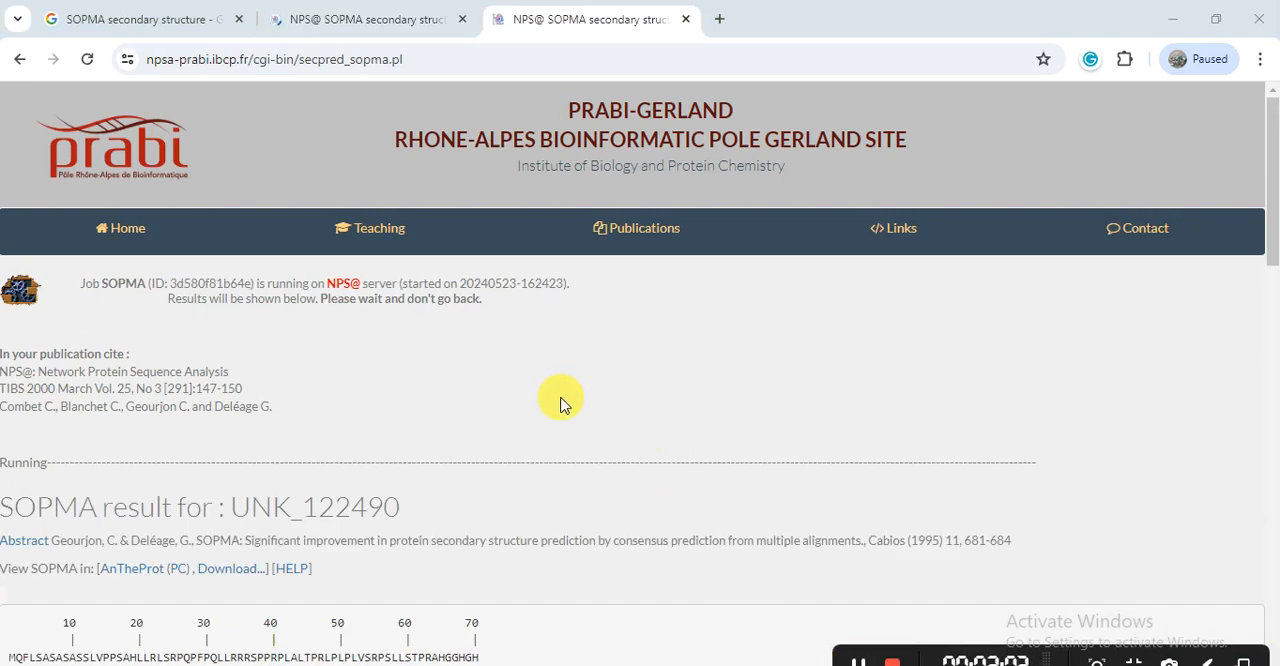
{"action": "mouse_move", "coordinate": [1245, 220]}
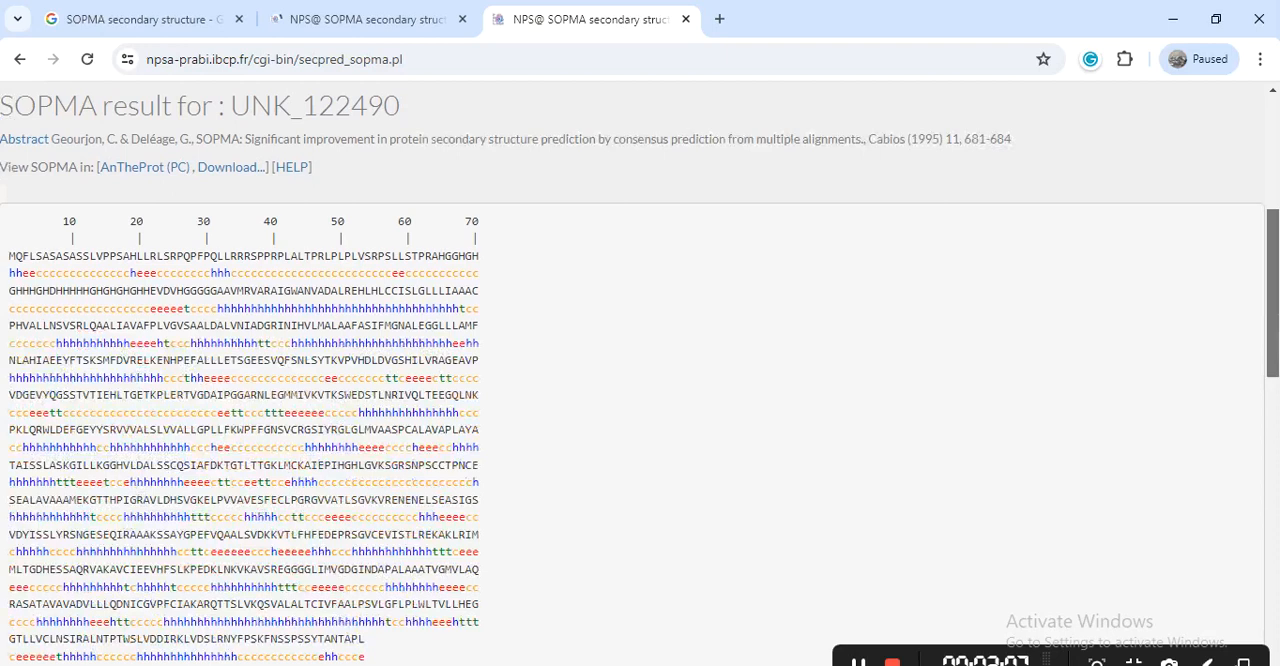
- Scroll to the UNK_122490 alignment and highlight stretches of predicted h/e/t/c state letters
{"action": "scroll", "scroll_direction": "down", "scroll_amount": 3}
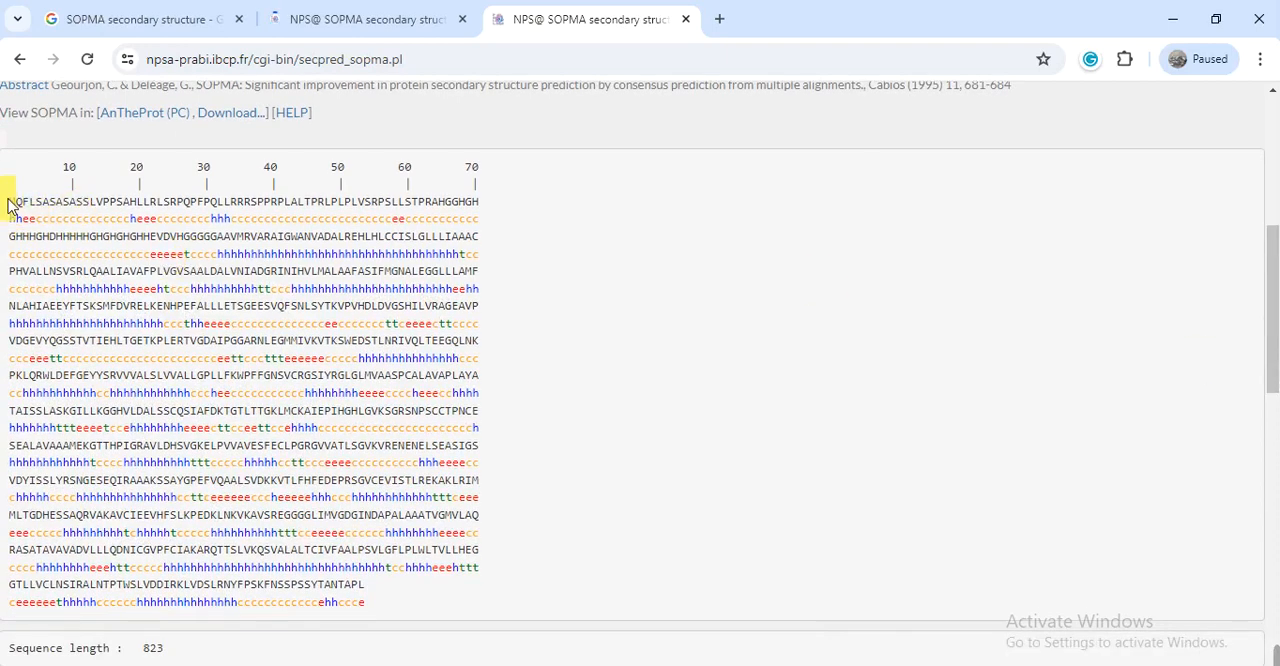
{"action": "left_click_drag", "start_coordinate": [10, 201], "coordinate": [217, 201]}
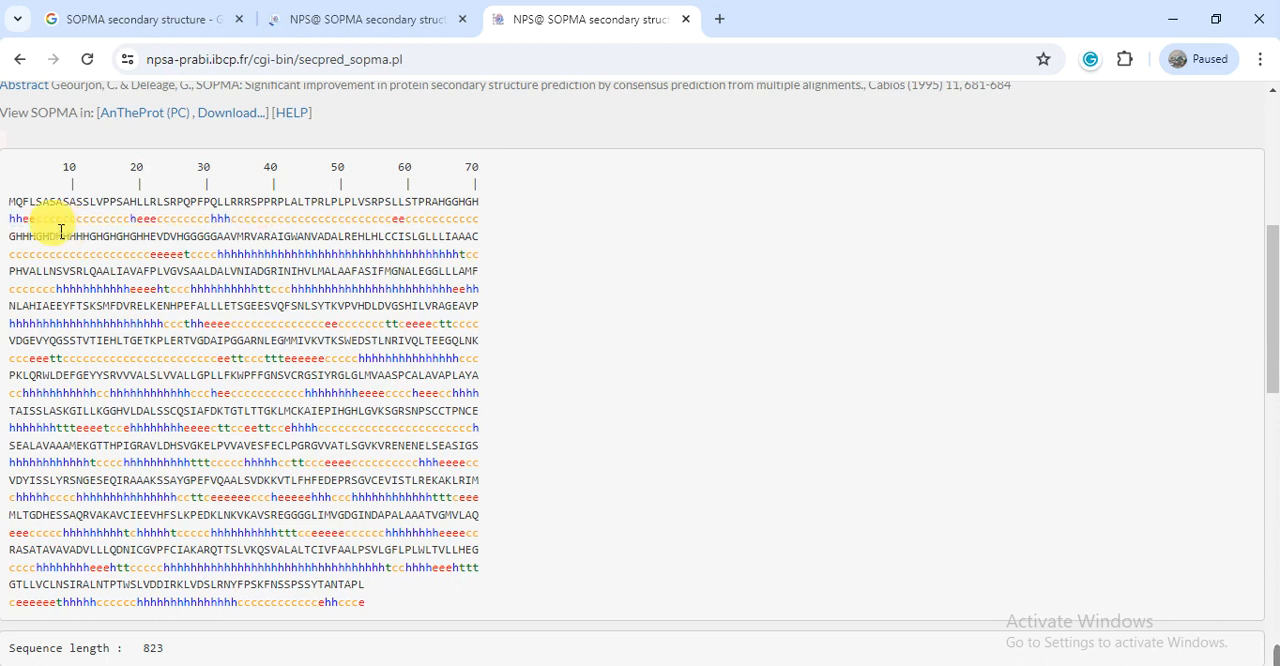
{"action": "left_click_drag", "start_coordinate": [40, 218], "coordinate": [115, 218]}
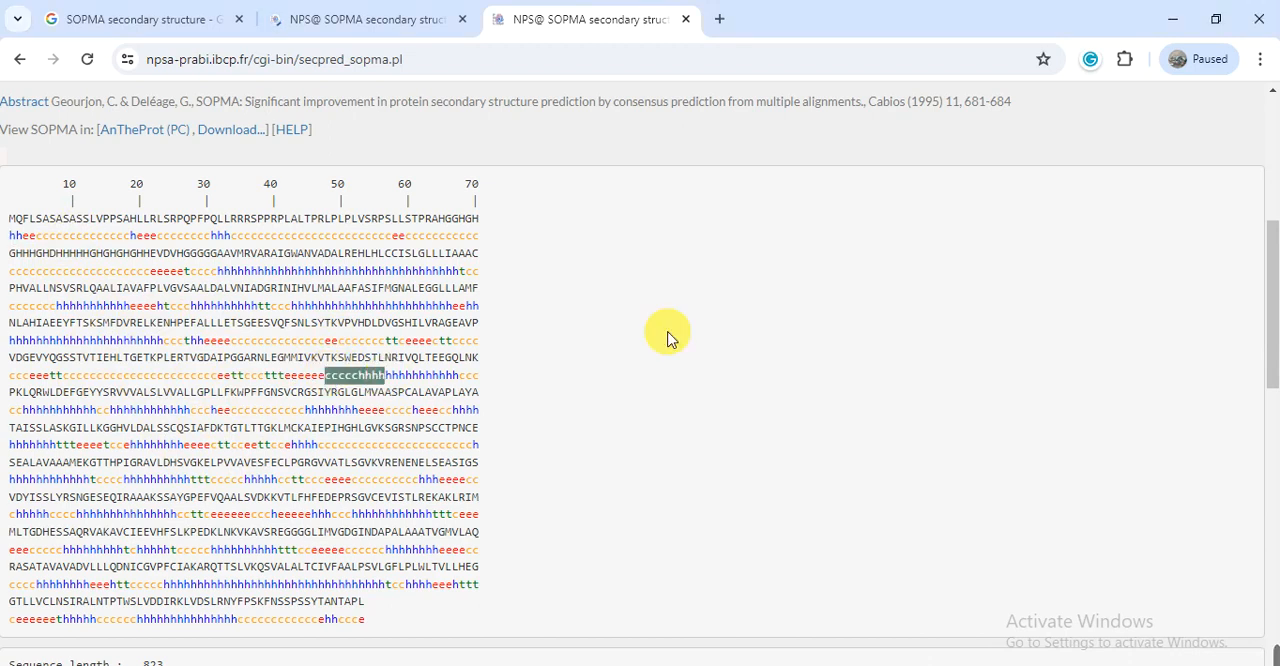
- Highlight sequence length 823 in the percentage table and zoom in the browser
{"action": "scroll", "scroll_direction": "down", "scroll_amount": 3}
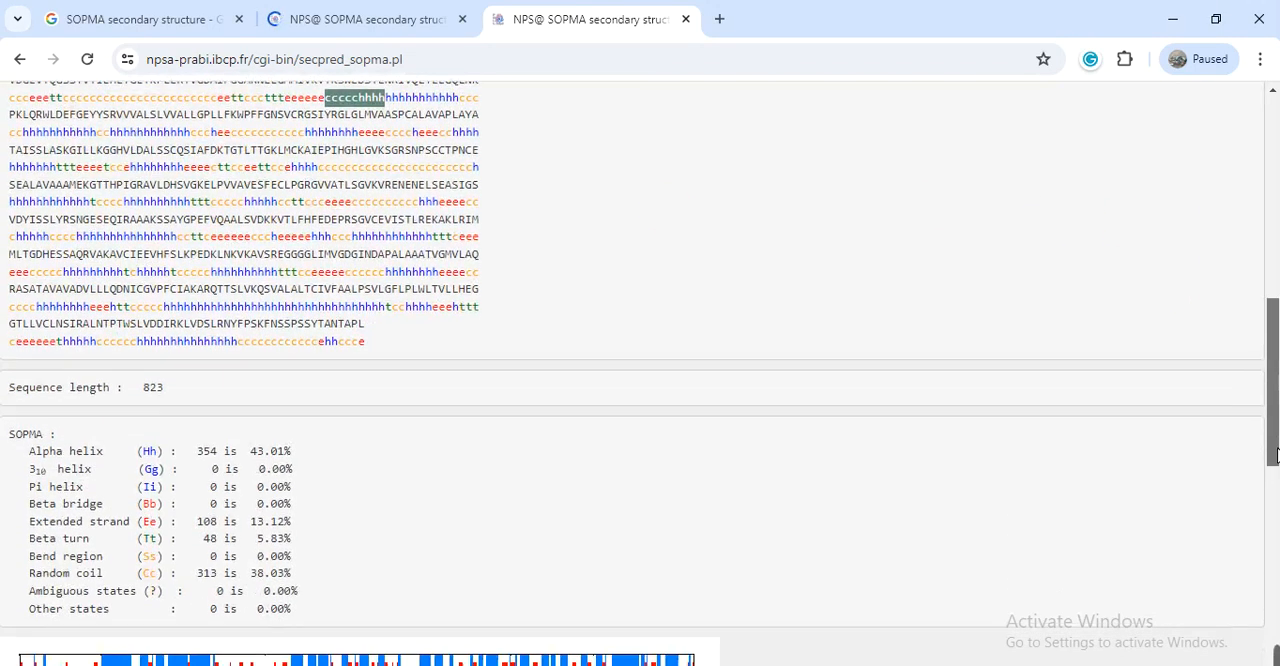
{"action": "scroll", "scroll_direction": "down", "scroll_amount": 3}
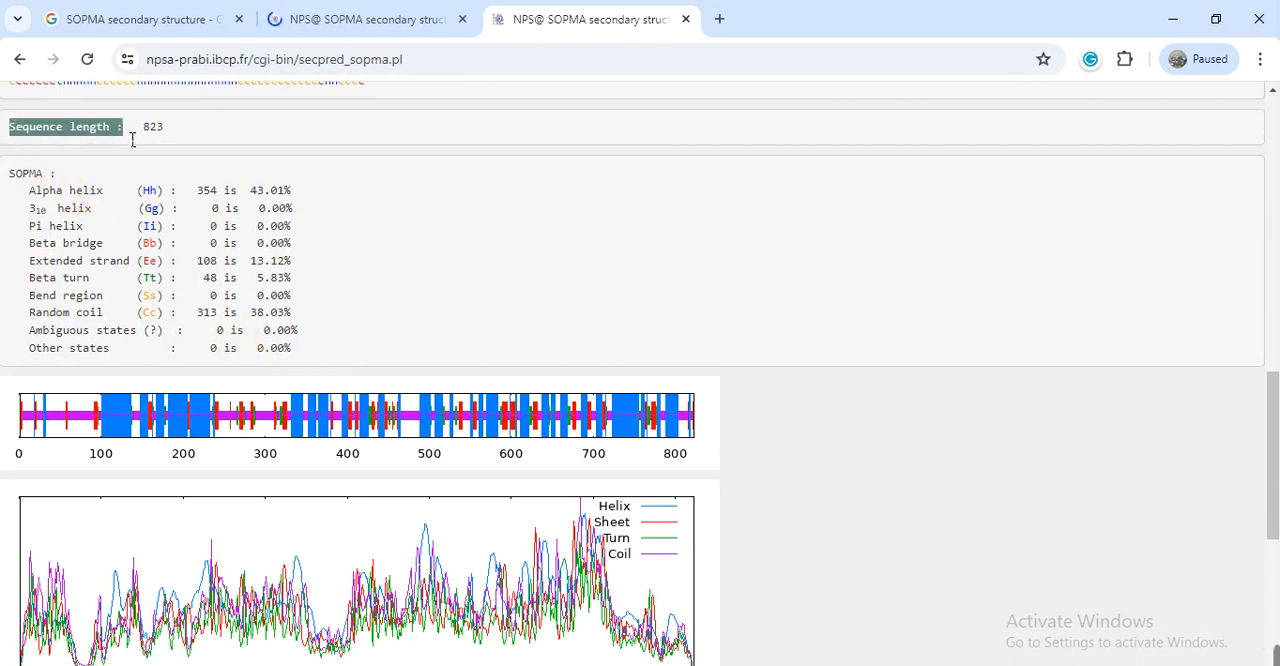
{"action": "double_click", "coordinate": [152, 127]}
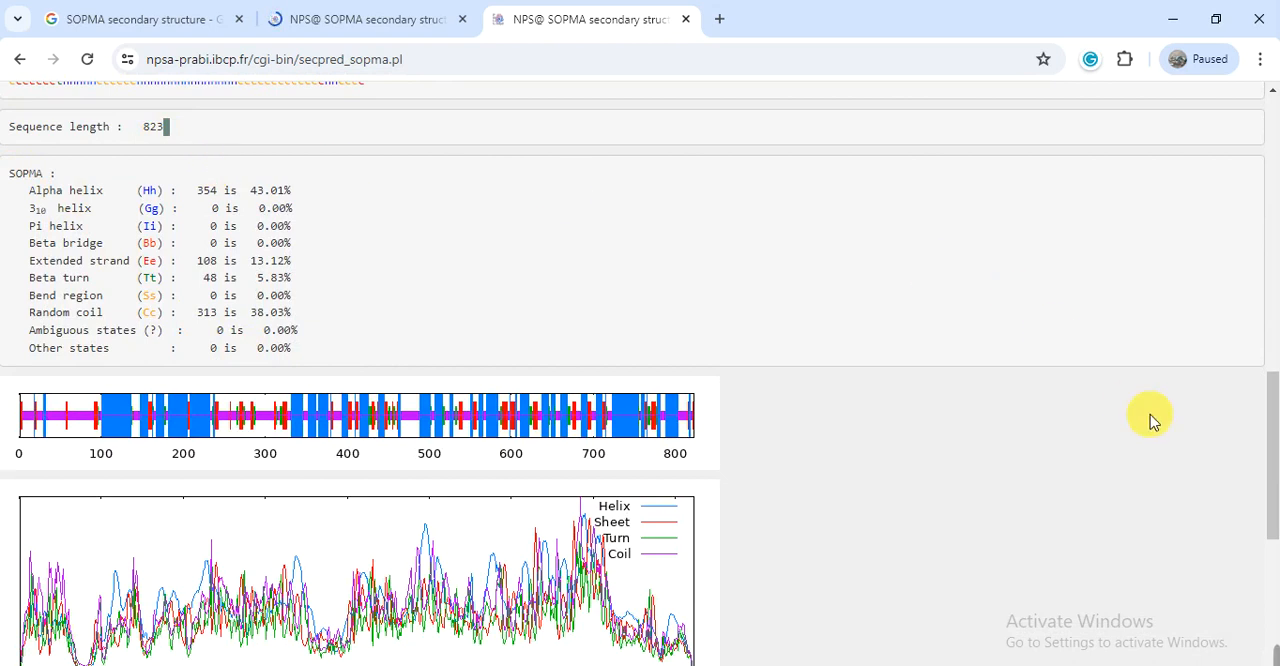
{"action": "left_click", "coordinate": [1259, 59]}
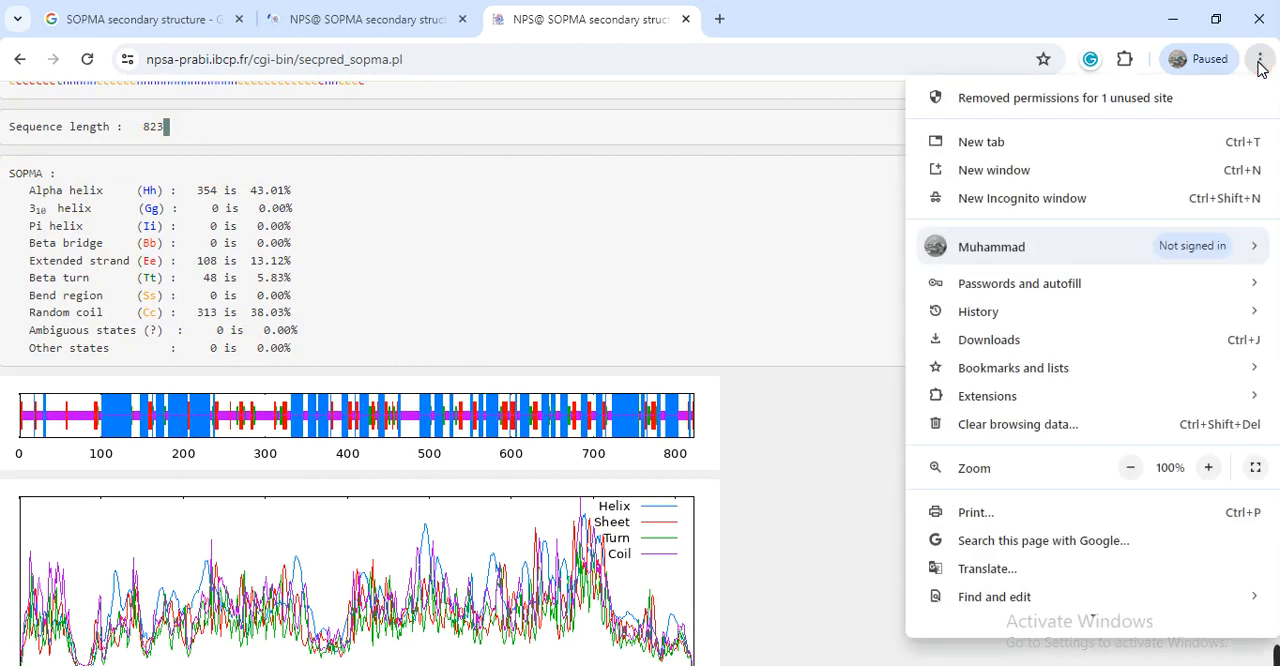
{"action": "mouse_move", "coordinate": [1208, 467]}
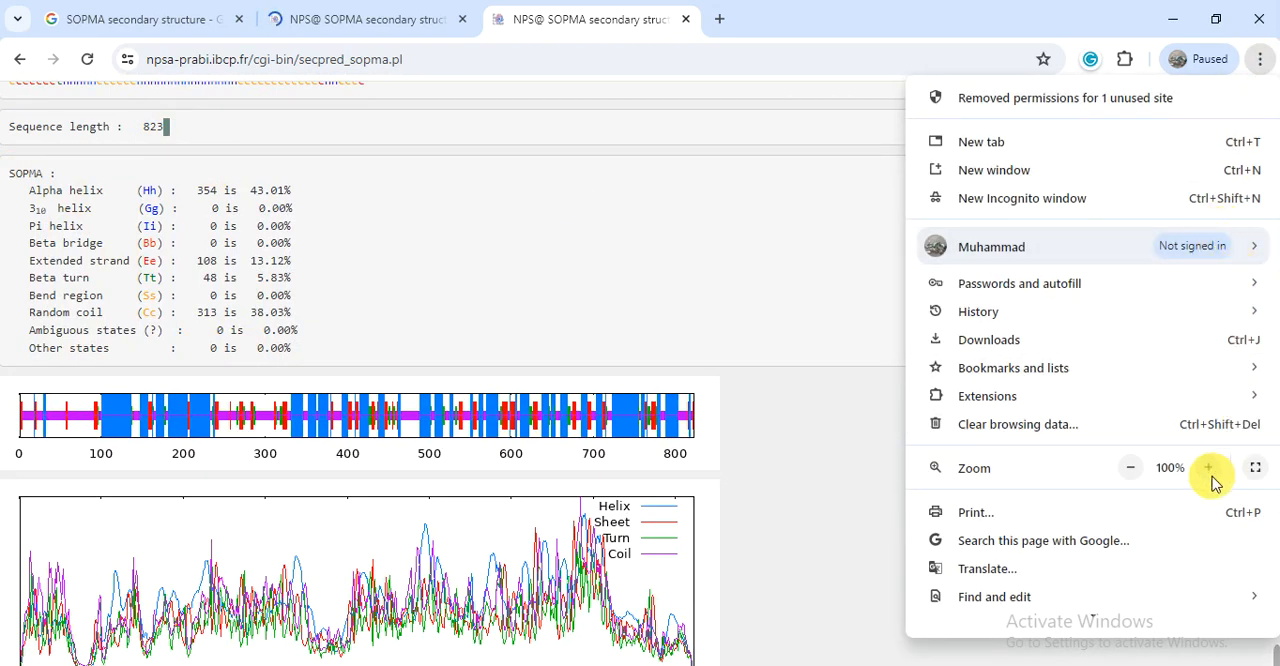
{"action": "left_click", "coordinate": [1208, 467]}
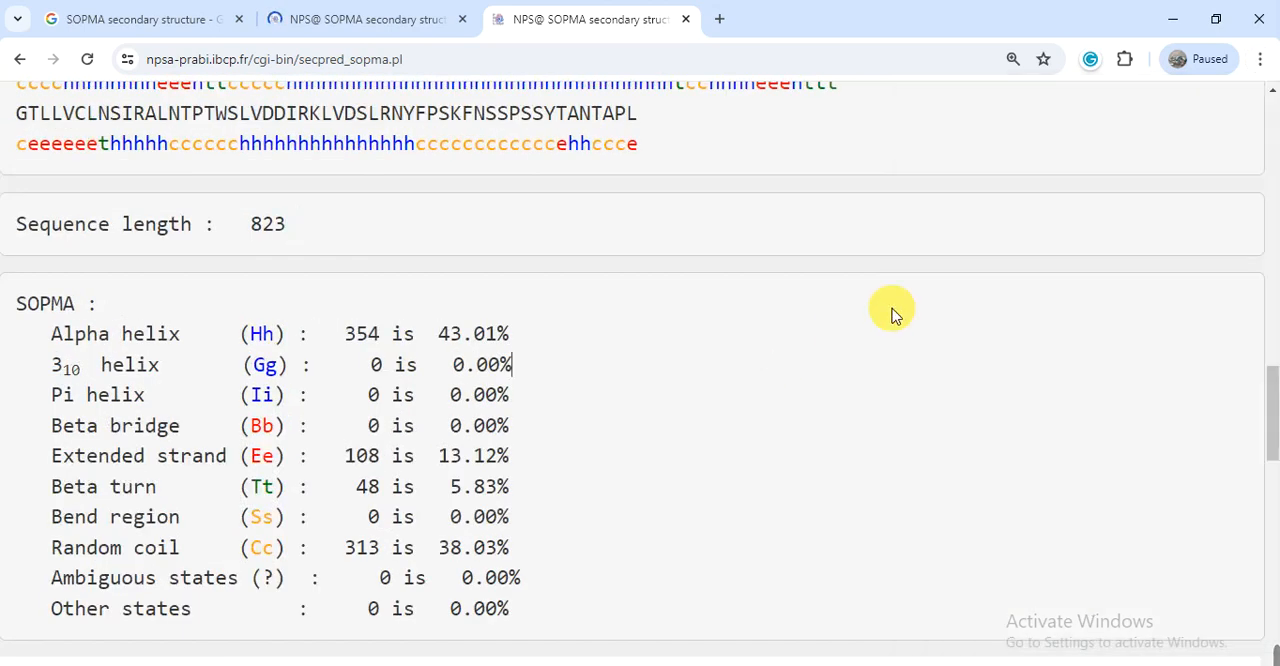
{"action": "scroll", "scroll_direction": "down", "scroll_amount": 3}
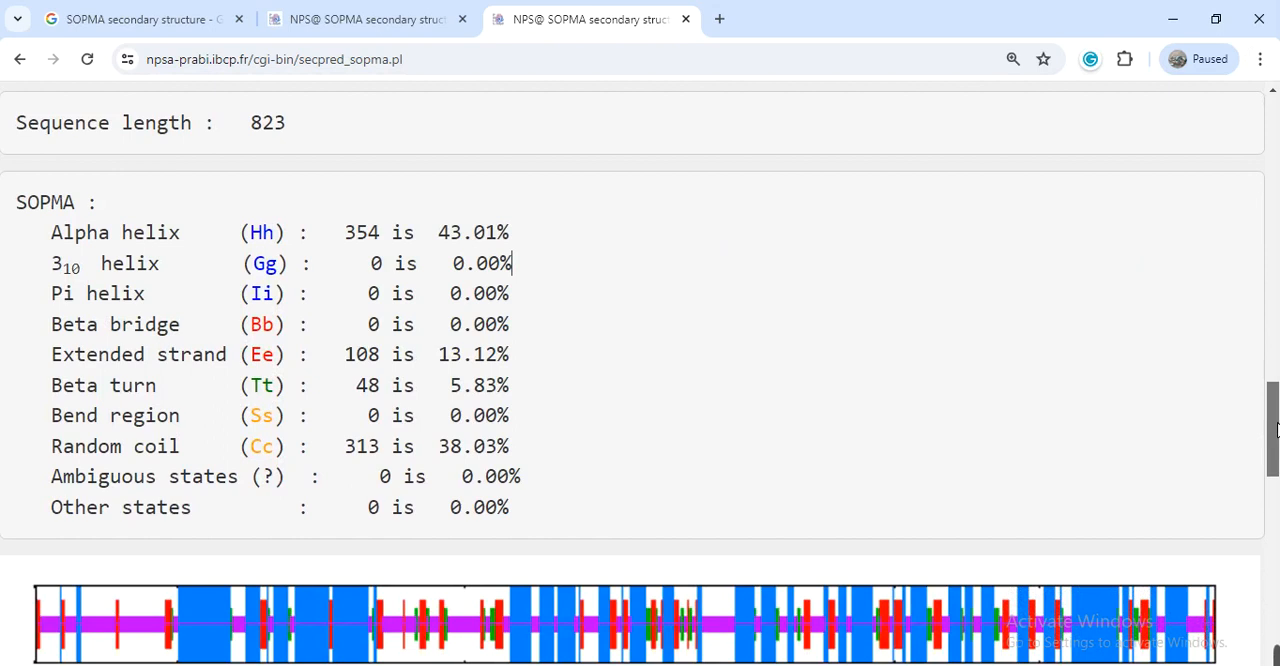
{"action": "scroll", "scroll_direction": "down", "scroll_amount": 3}
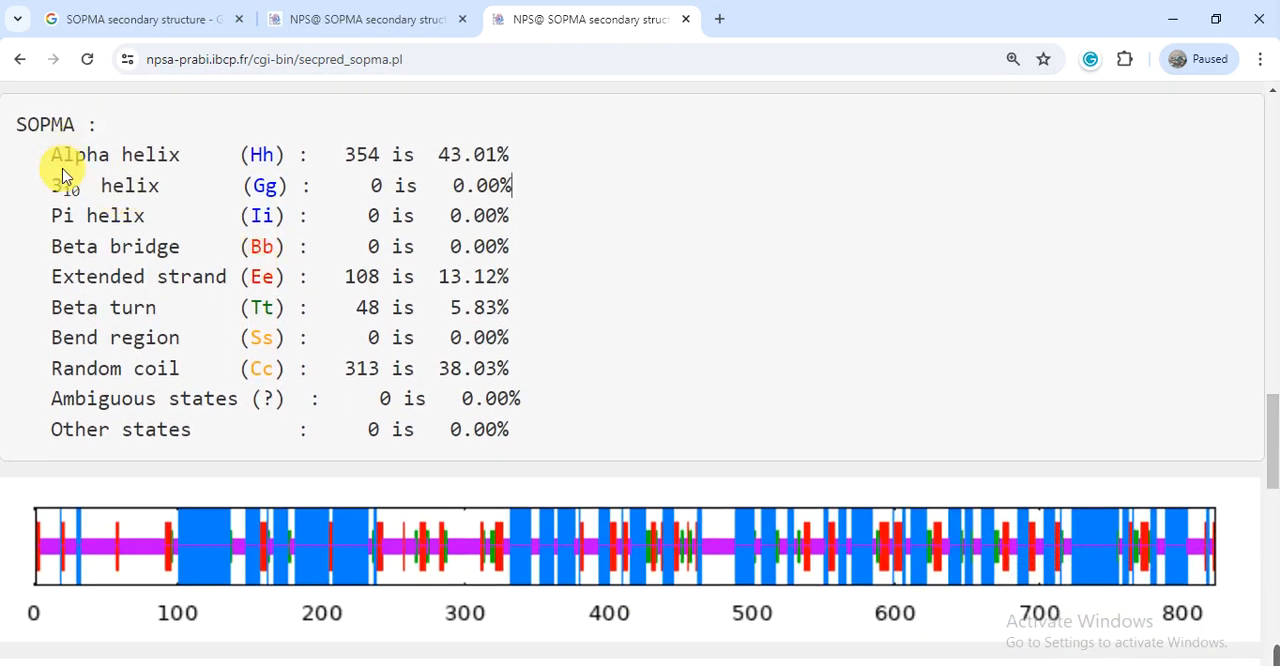
{"action": "double_click", "coordinate": [114, 154]}
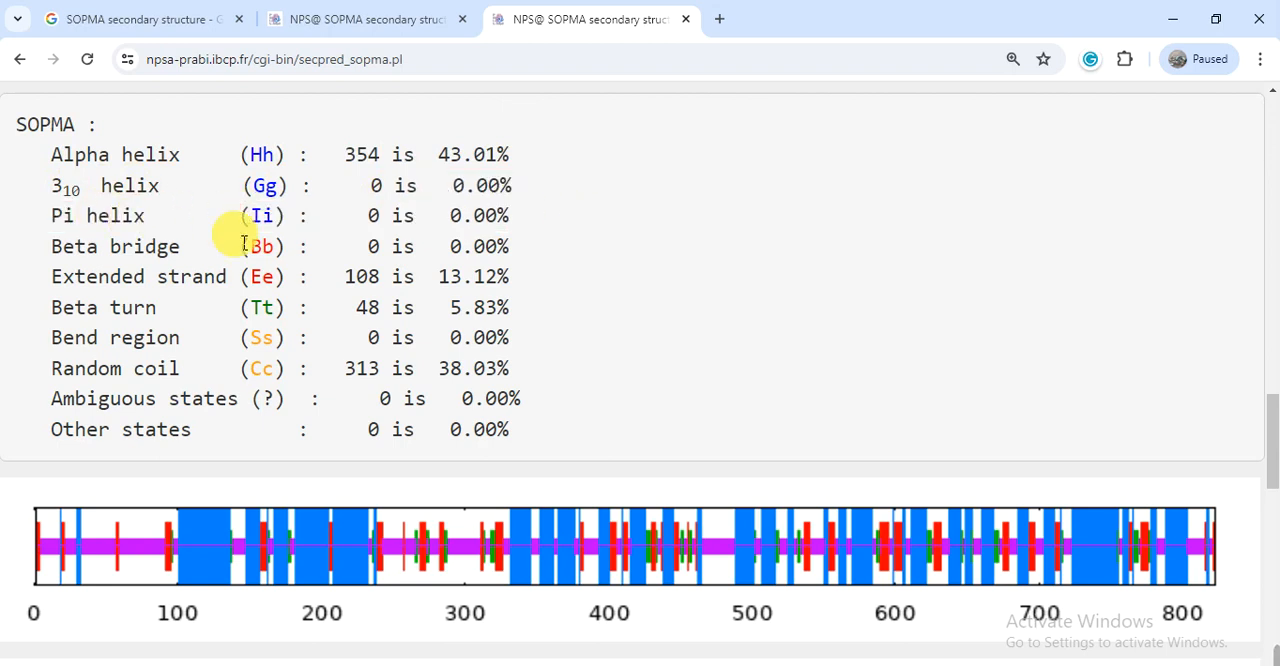
{"action": "mouse_move", "coordinate": [147, 265]}
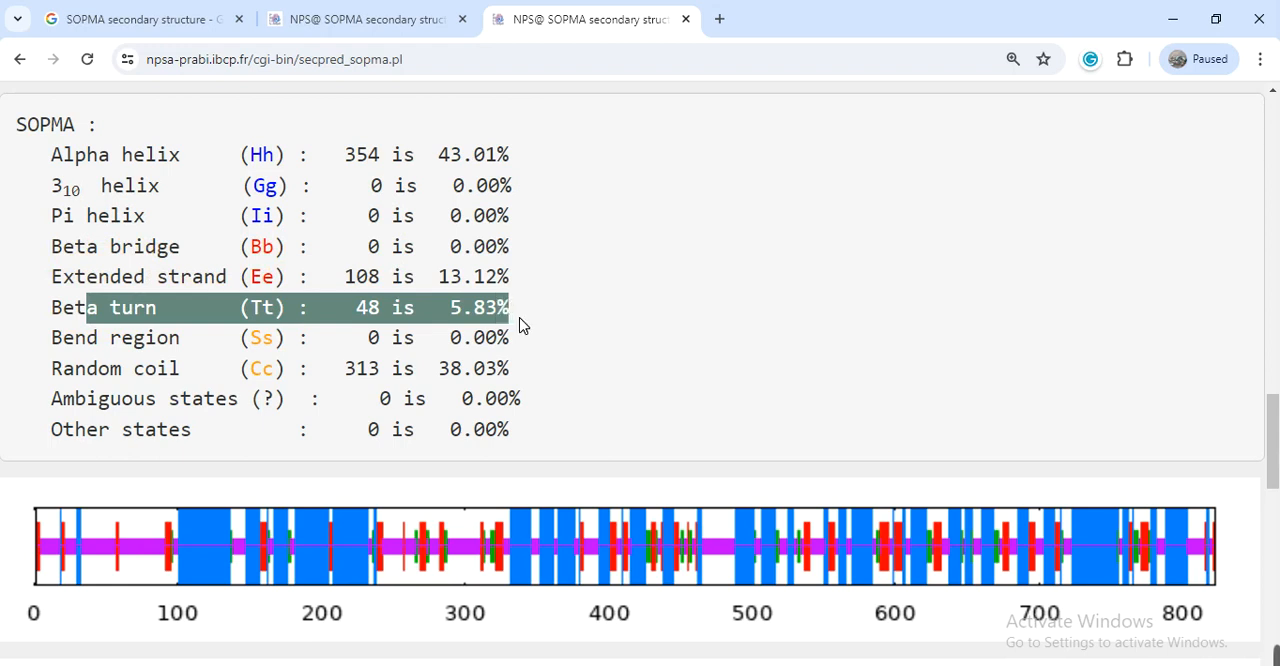
{"action": "left_click", "coordinate": [150, 368]}
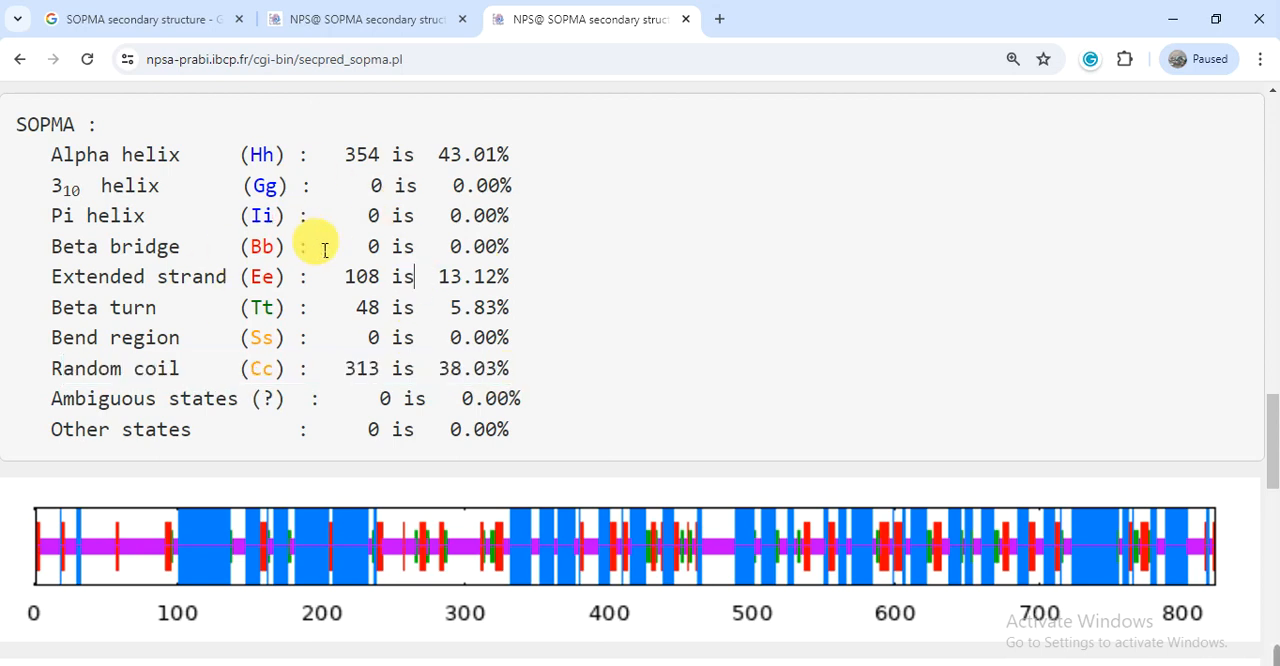
{"action": "mouse_move", "coordinate": [50, 164]}
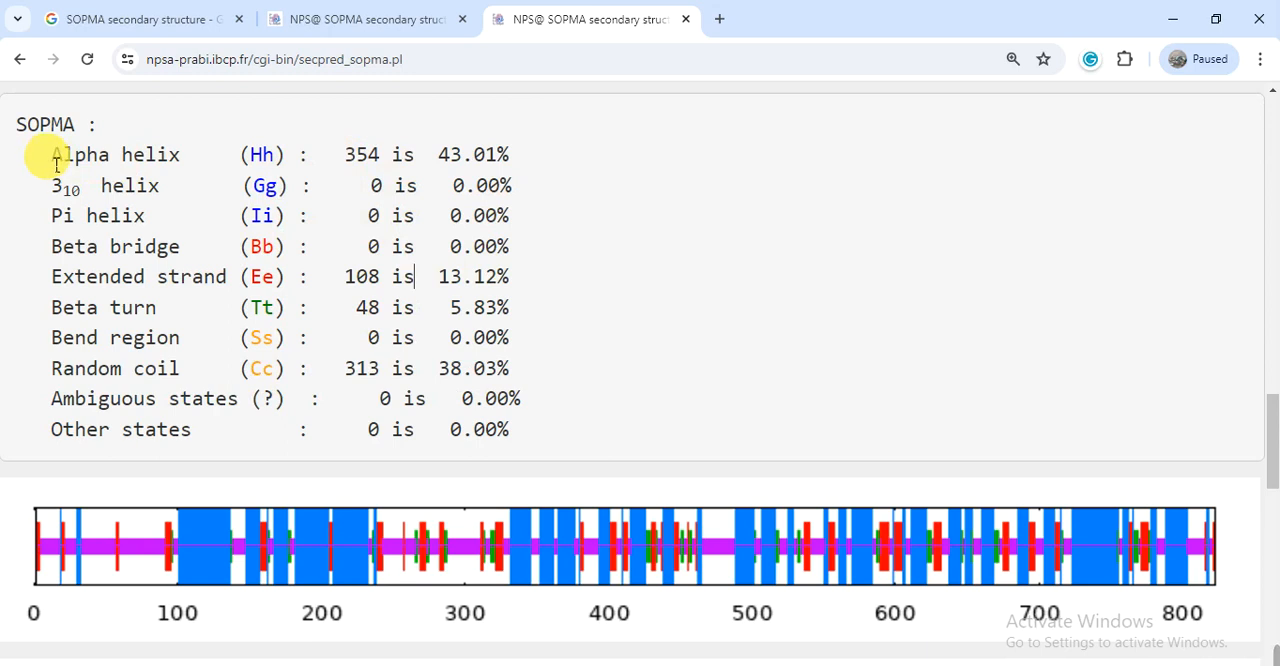
{"action": "double_click", "coordinate": [115, 155]}
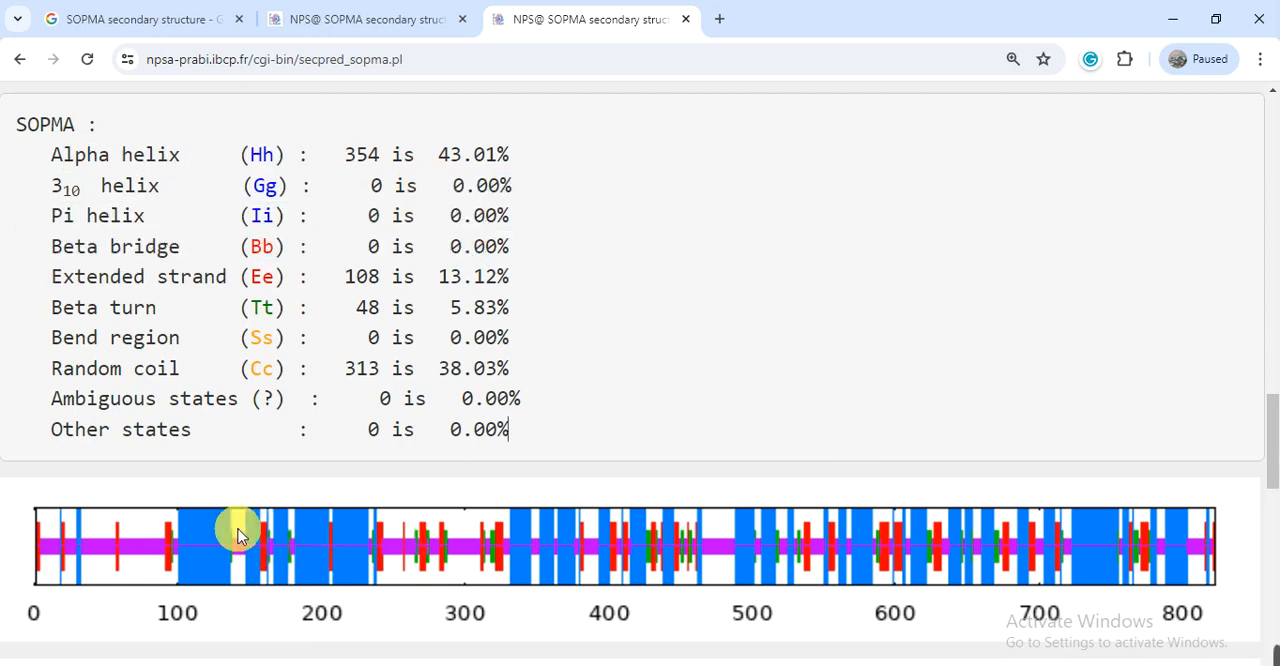
{"action": "mouse_move", "coordinate": [1265, 410]}
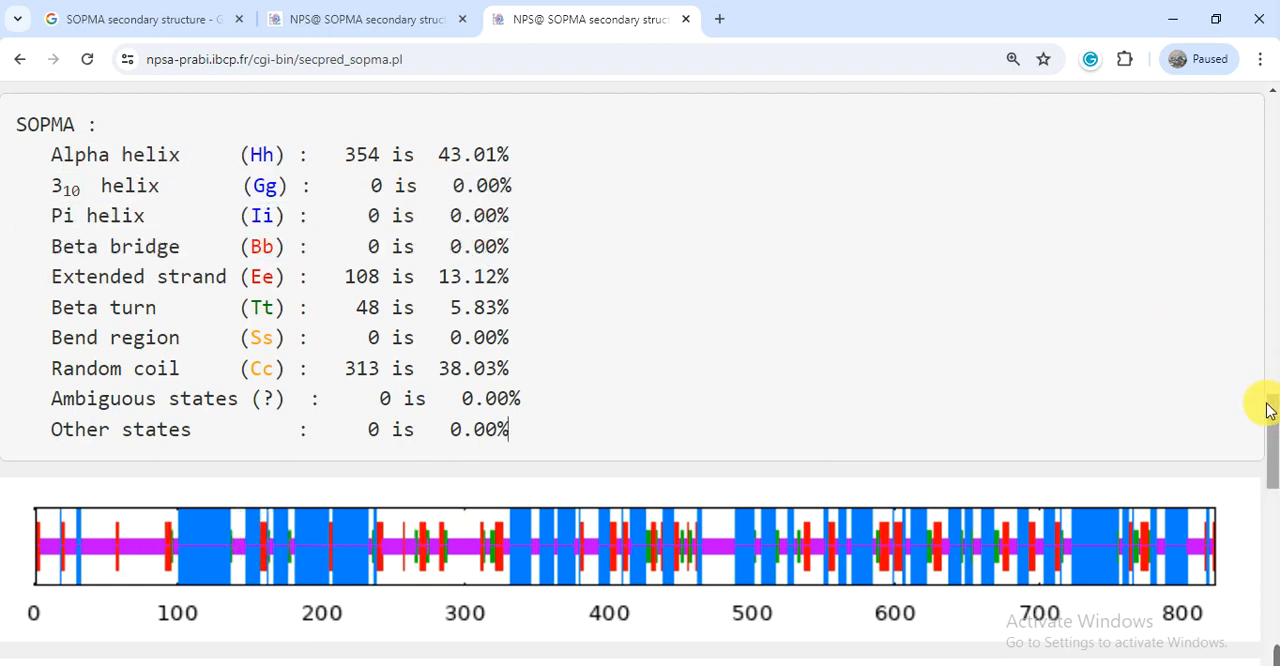
- Scroll down to the score profile plot and the Parameters box (window 17, threshold 8)
{"action": "scroll", "scroll_direction": "down", "scroll_amount": 3}
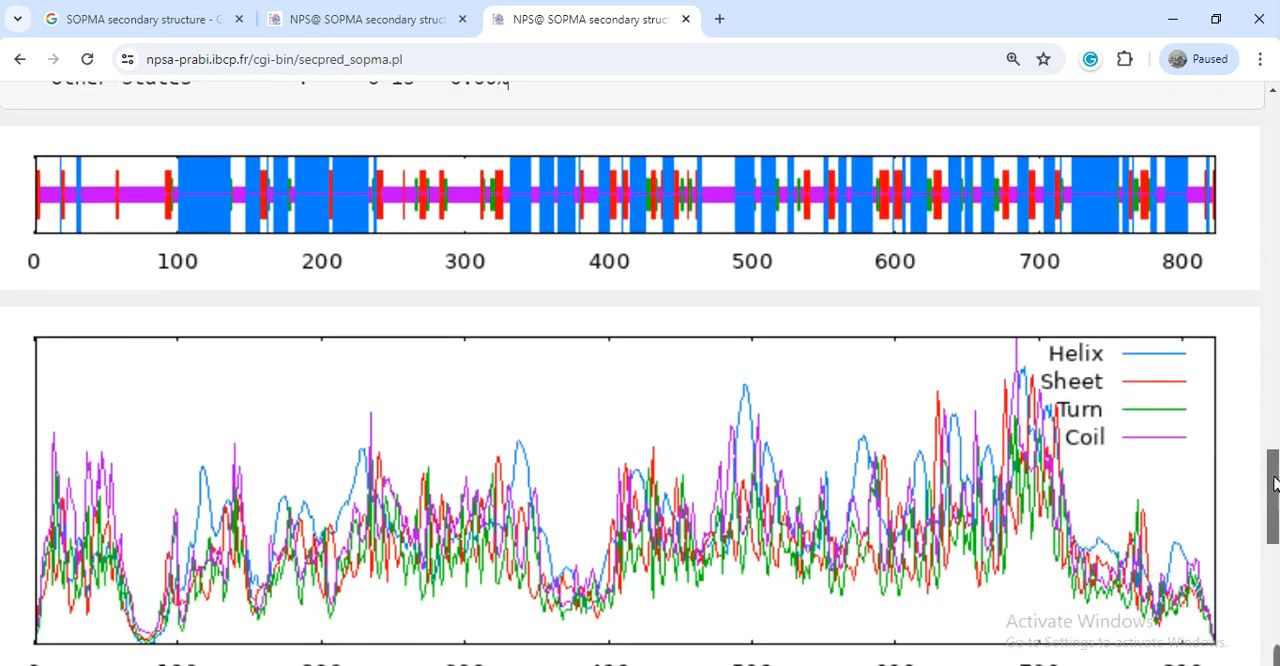
{"action": "scroll", "scroll_direction": "down", "scroll_amount": 3}
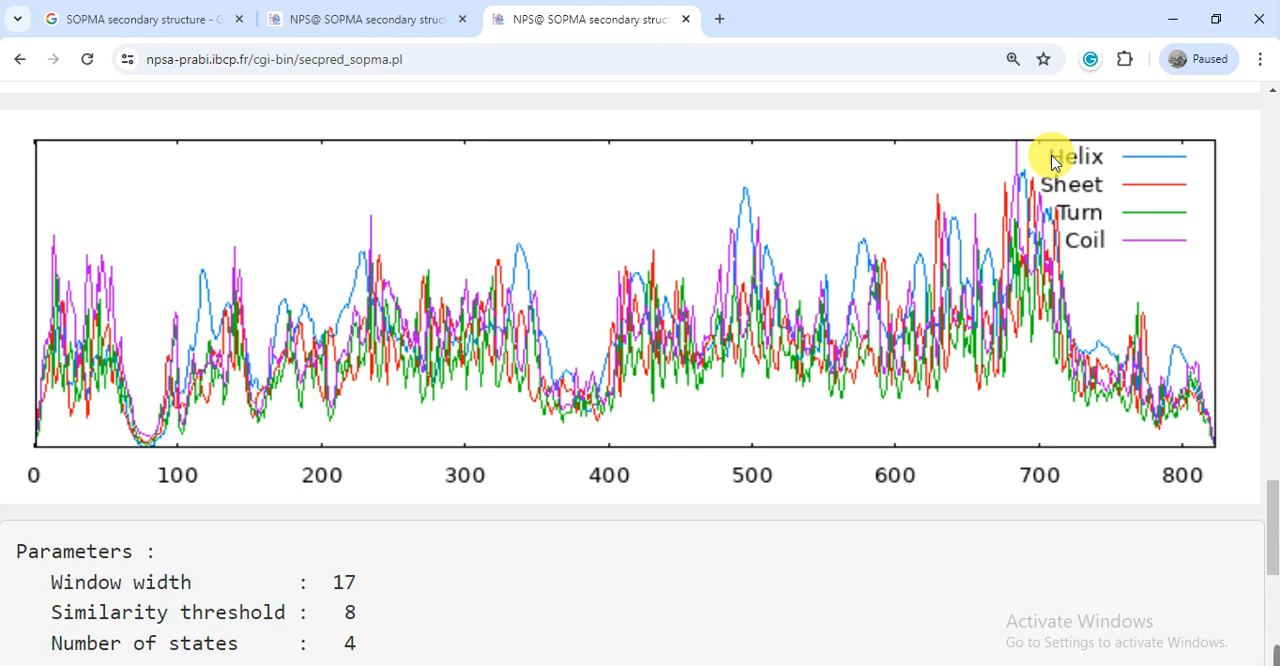
{"action": "mouse_move", "coordinate": [1145, 170]}
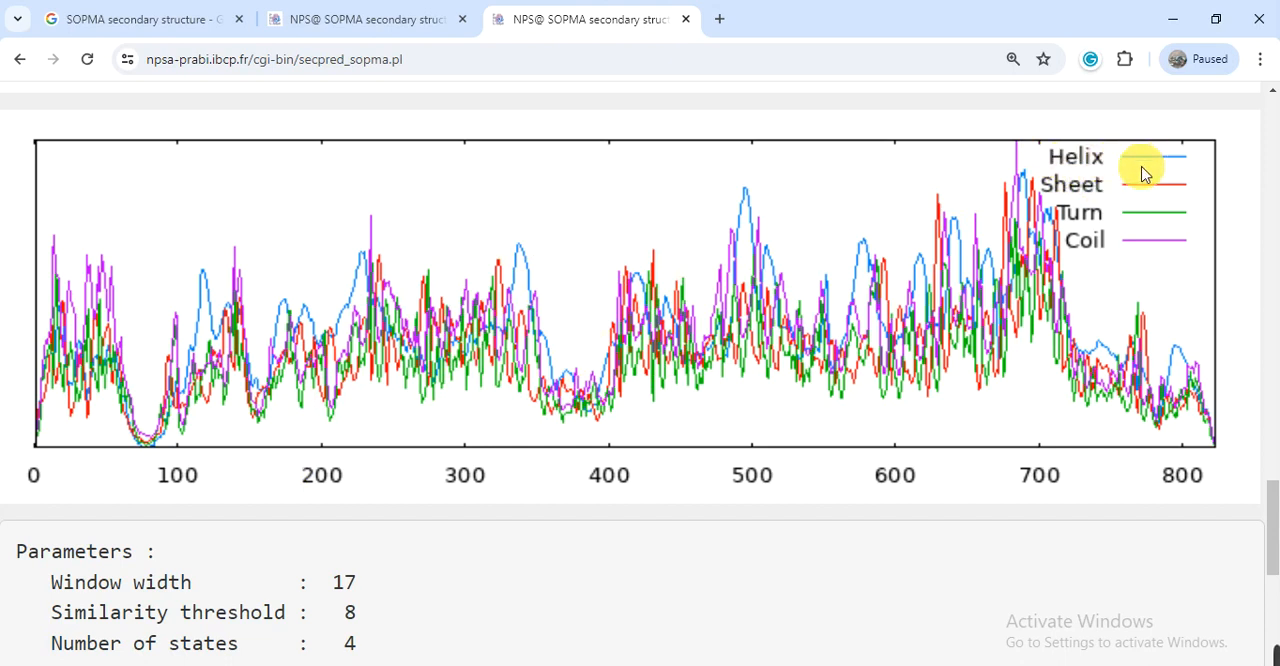
{"action": "mouse_move", "coordinate": [870, 258]}
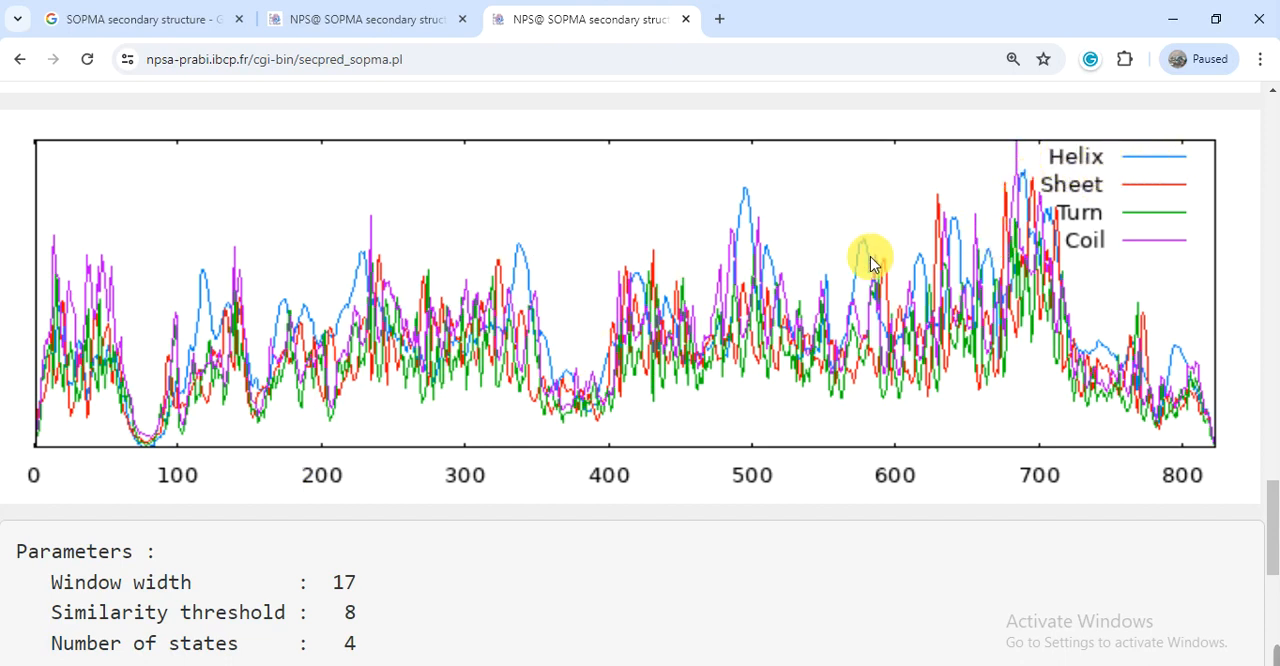
{"action": "mouse_move", "coordinate": [1165, 200]}
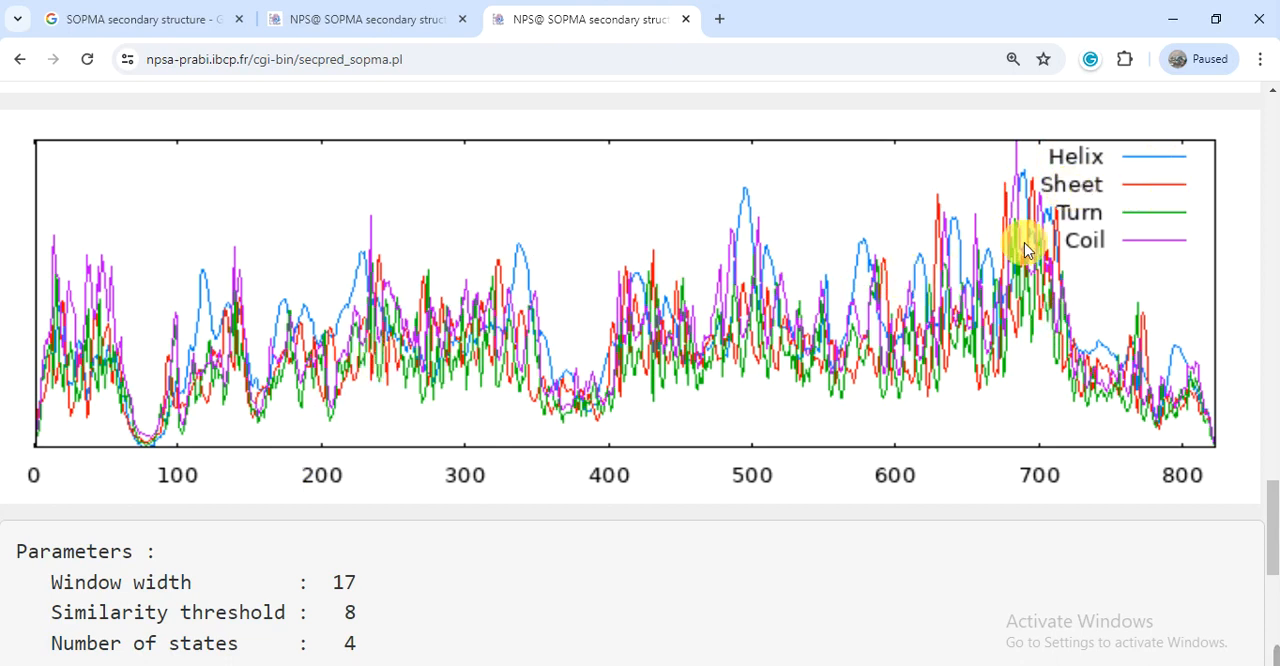
{"action": "mouse_move", "coordinate": [1140, 255]}
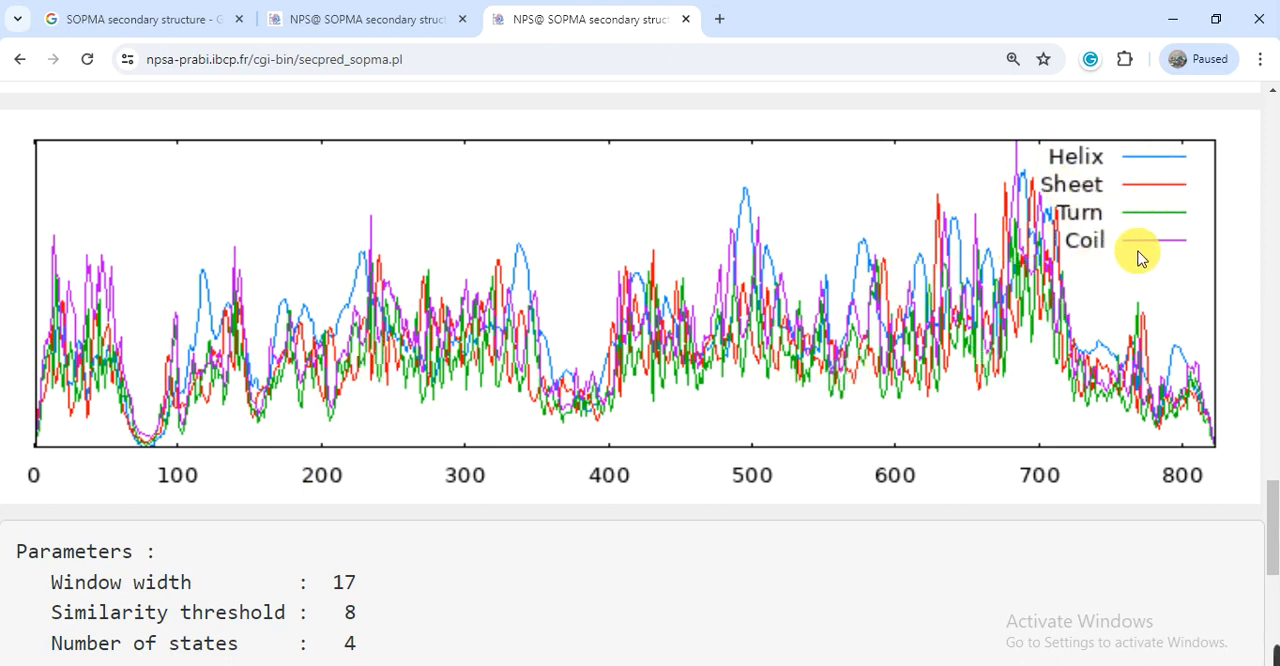
{"action": "mouse_move", "coordinate": [167, 480]}
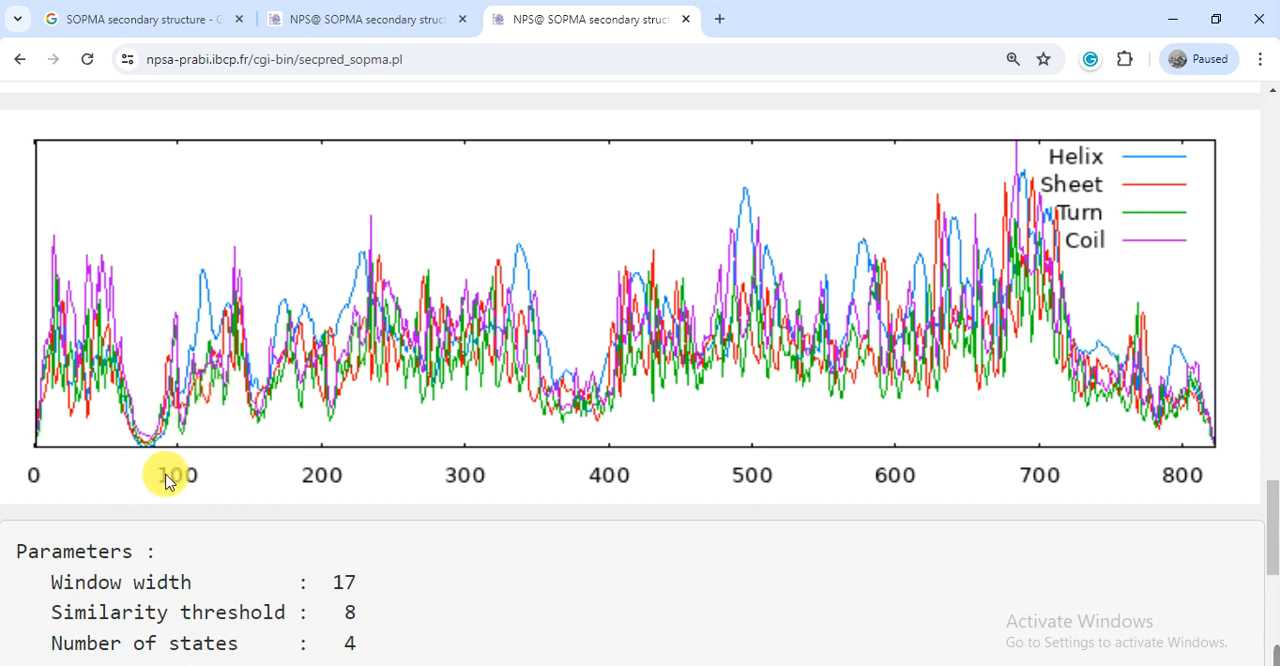
{"action": "mouse_move", "coordinate": [135, 499]}
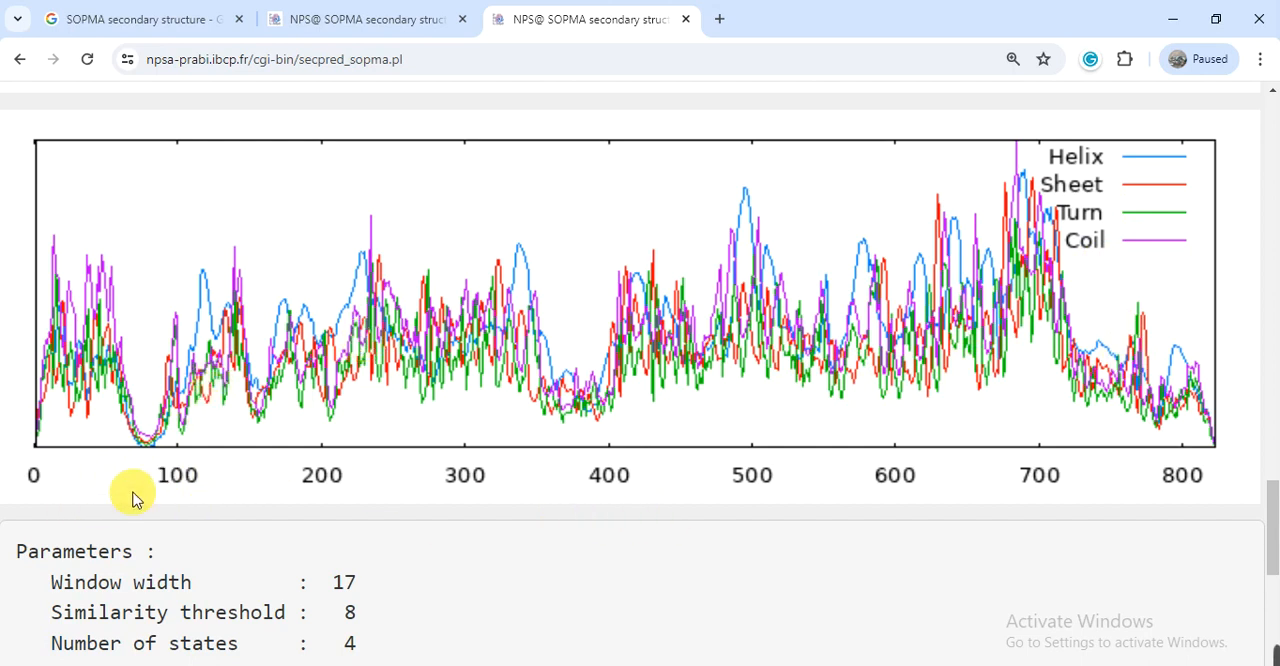
{"action": "mouse_move", "coordinate": [320, 483]}
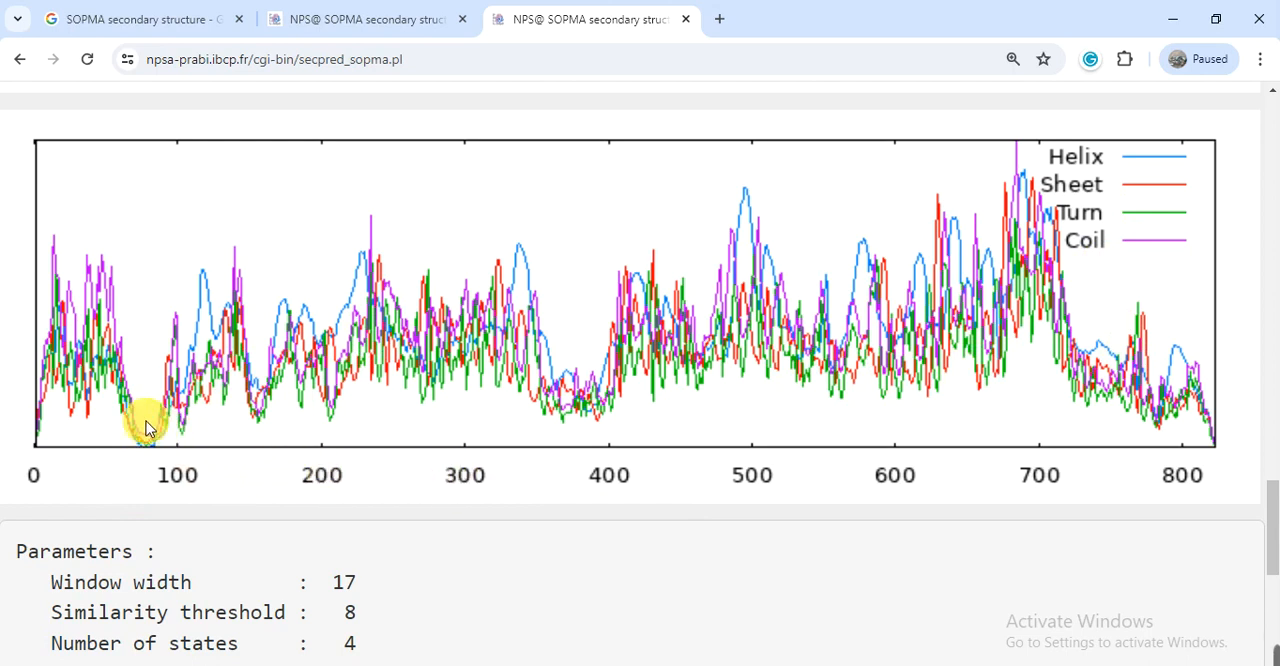
{"action": "mouse_move", "coordinate": [138, 432]}
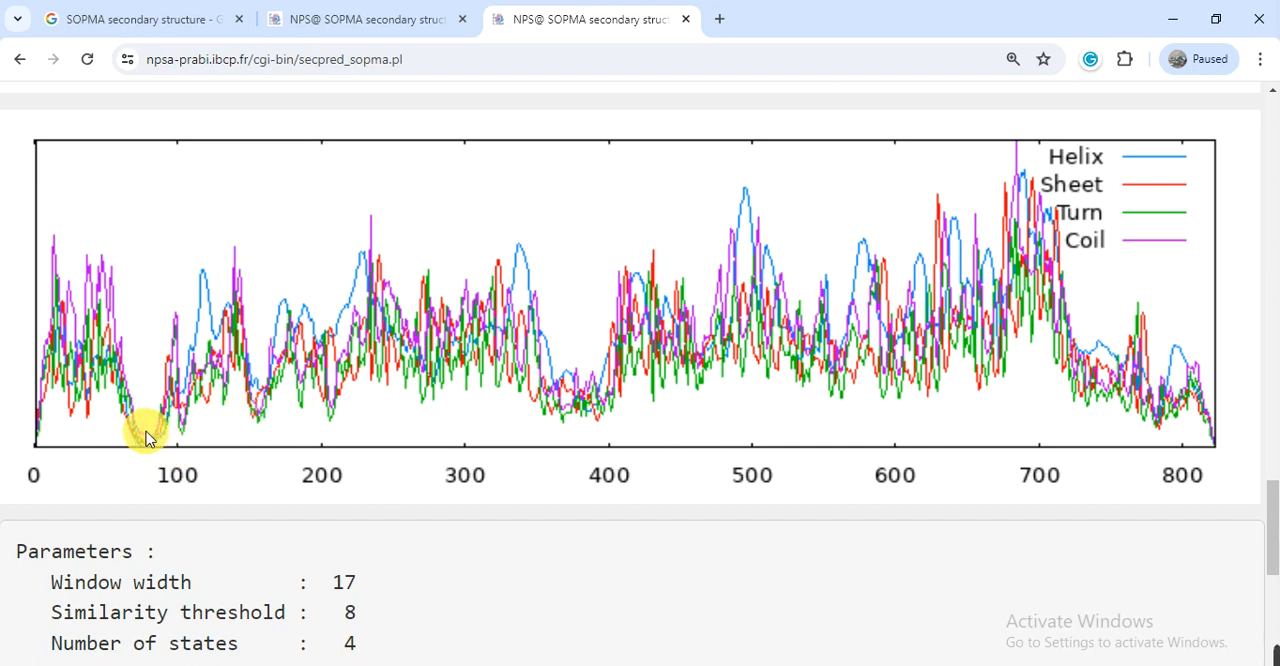
{"action": "mouse_move", "coordinate": [770, 260]}
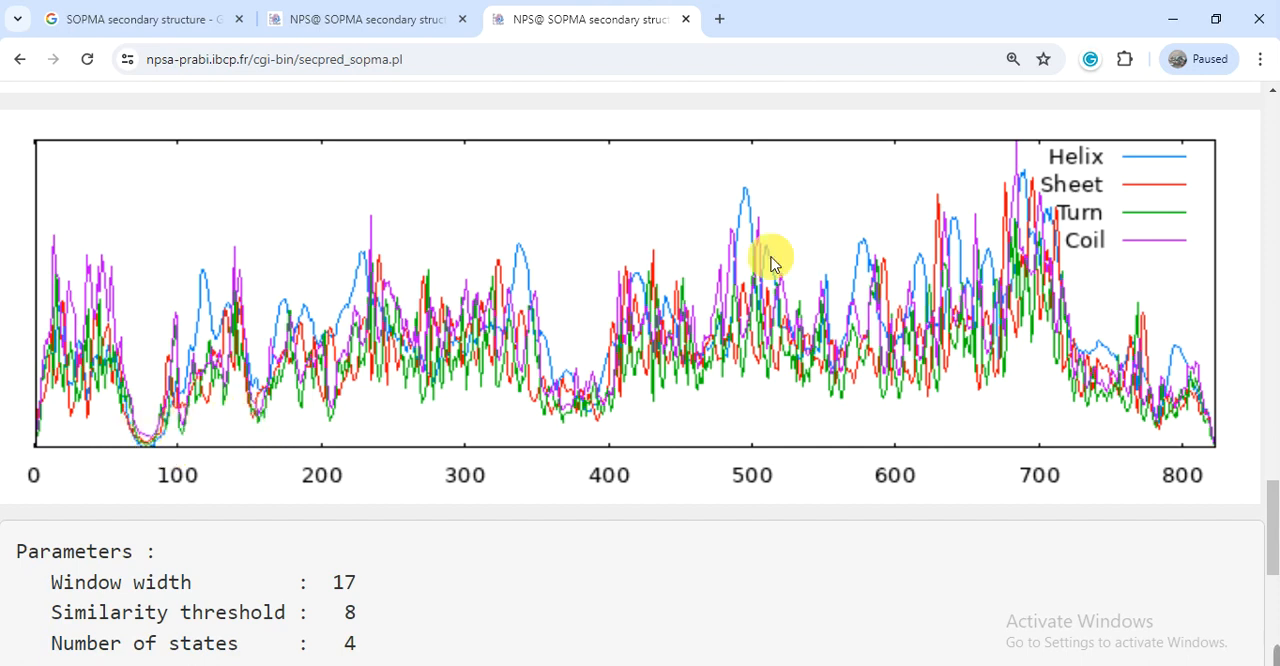
{"action": "mouse_move", "coordinate": [1195, 355]}
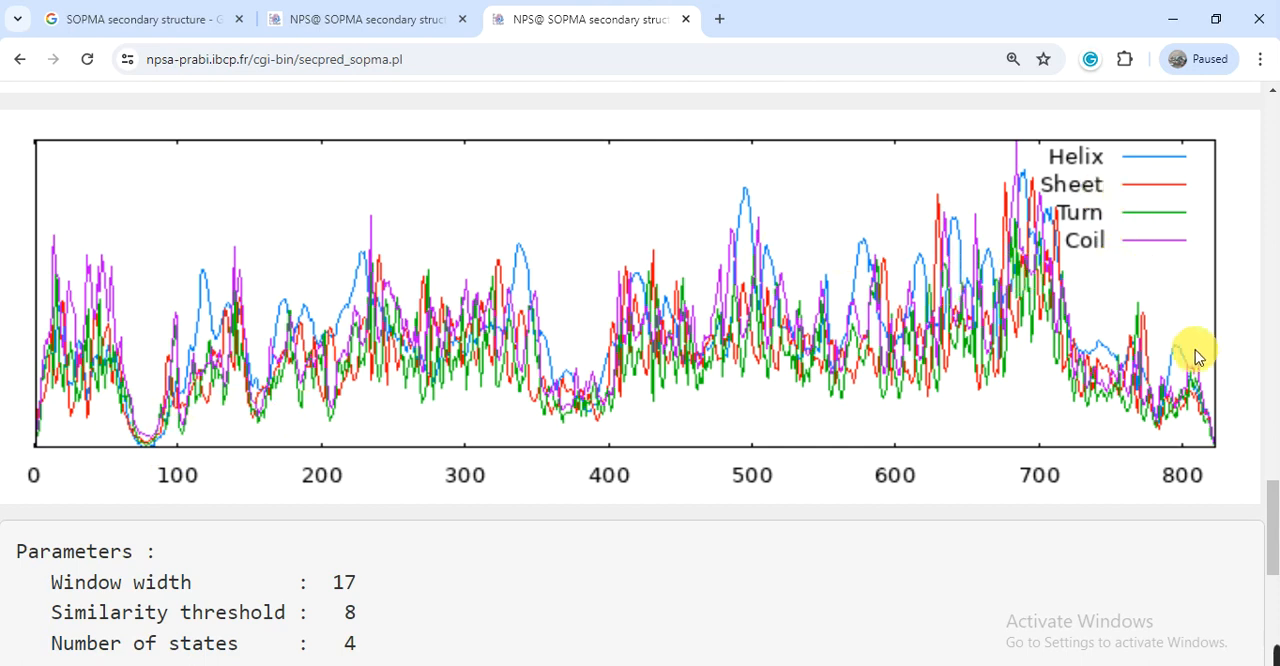
{"action": "scroll", "scroll_direction": "down", "scroll_amount": 3}
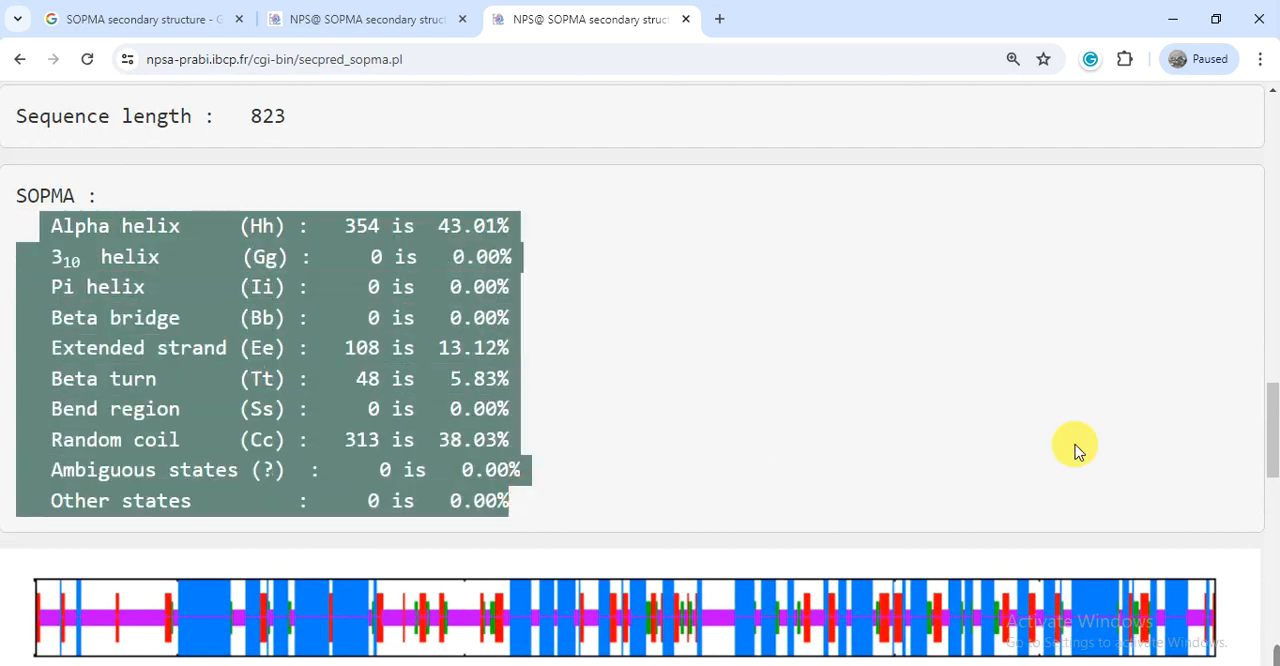
- Scroll down the results page to the downloadable prediction and intermediate result file links
{"action": "scroll", "scroll_direction": "down", "scroll_amount": 3}
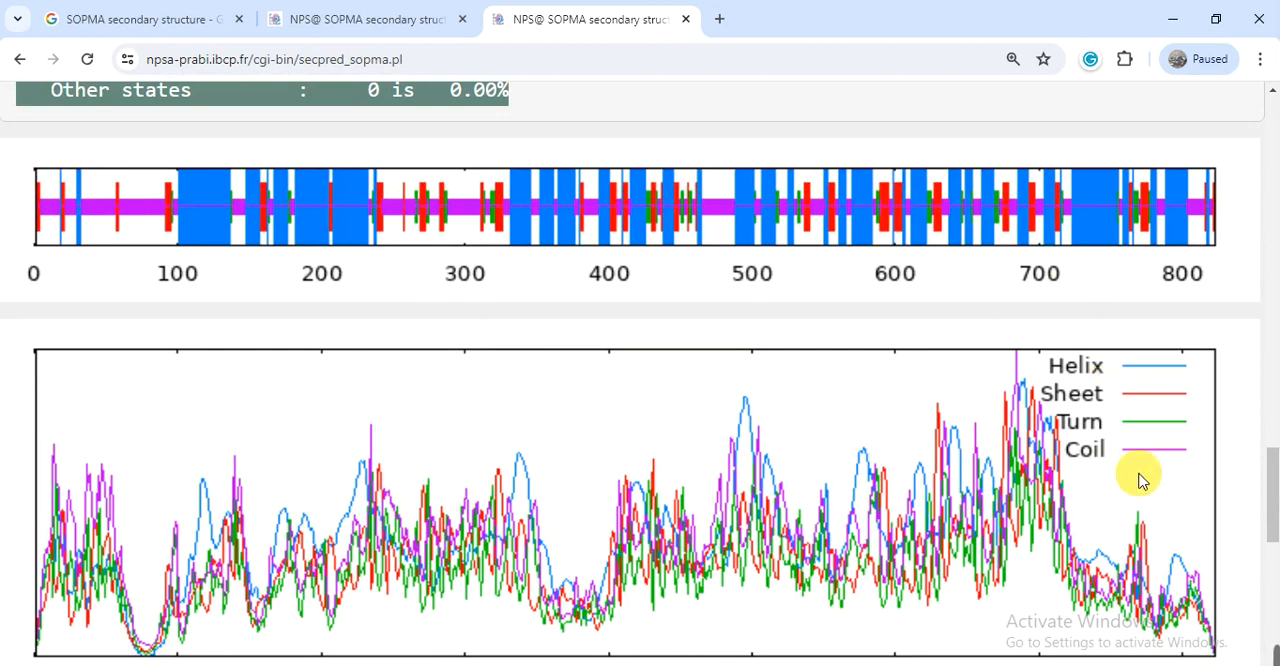
{"action": "scroll", "scroll_direction": "down", "scroll_amount": 3}
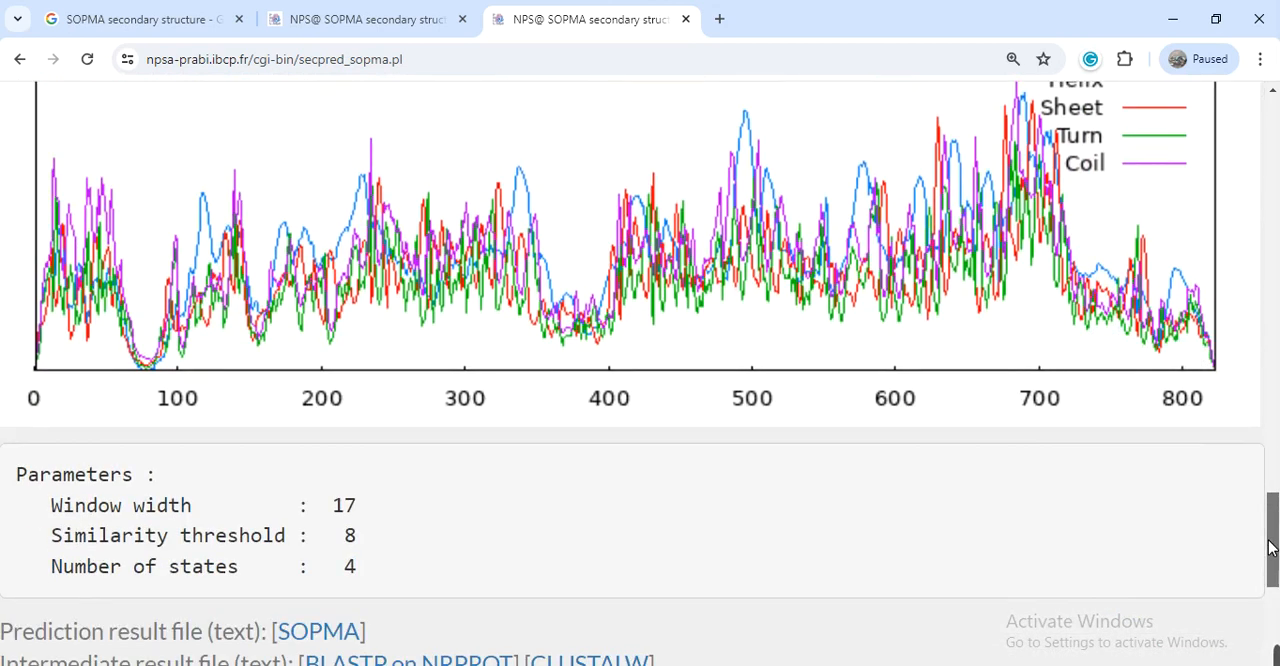
{"action": "scroll", "scroll_direction": "down", "scroll_amount": 3}
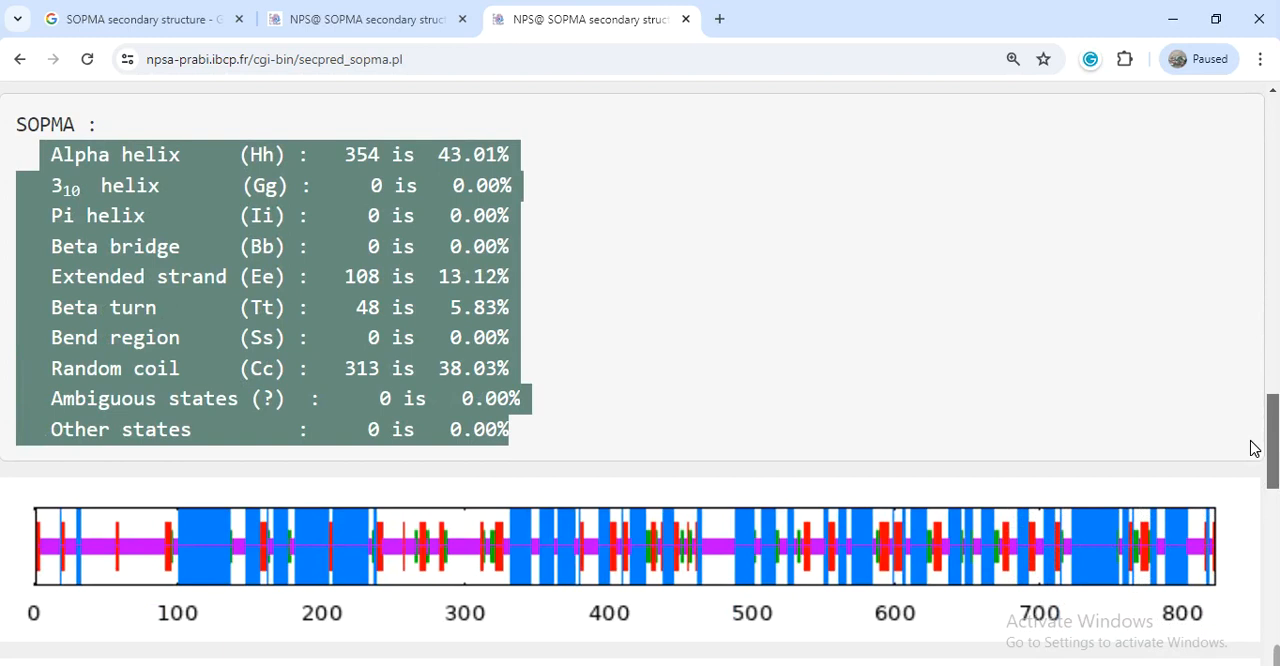
{"action": "mouse_move", "coordinate": [717, 279]}
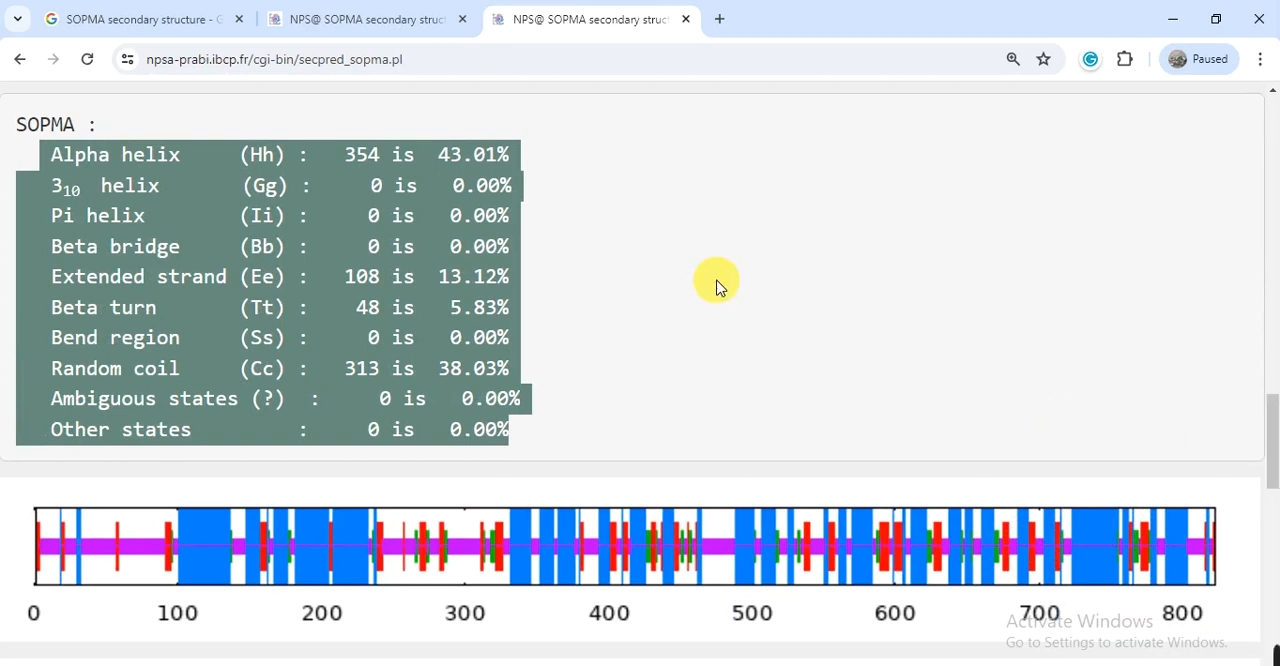